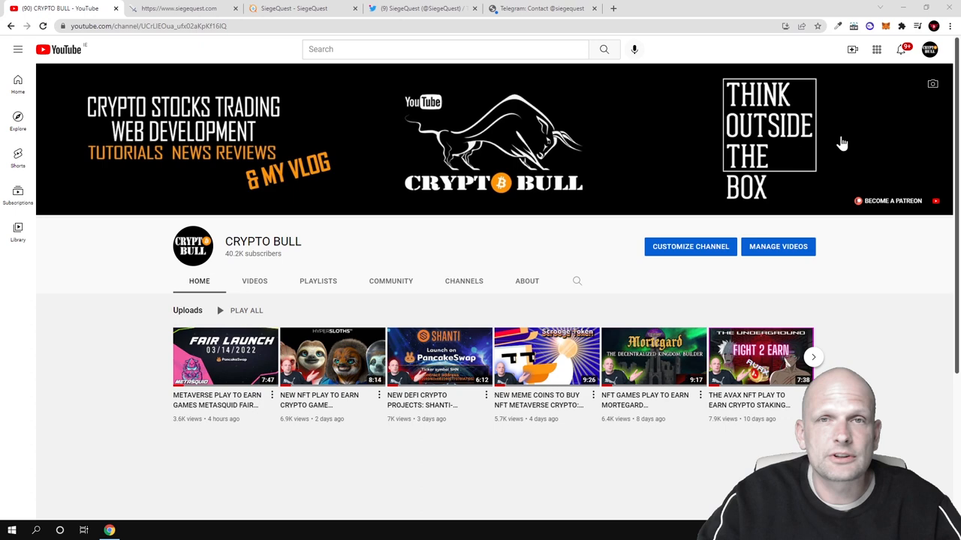
Step: Switch to the SiegeQuest Twitter profile with its bio, December 2021 join date and 643 followers
left_click(421, 8)
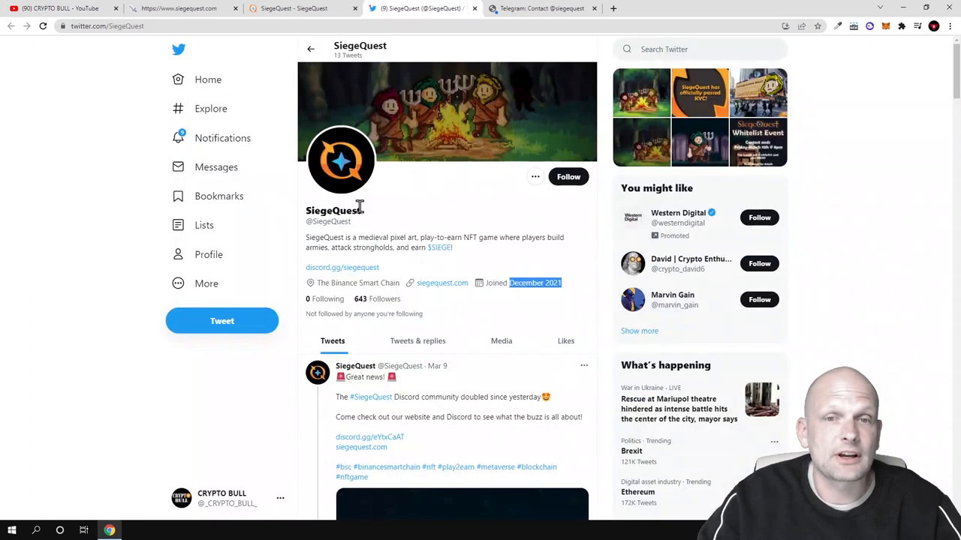
mouse_move(413, 301)
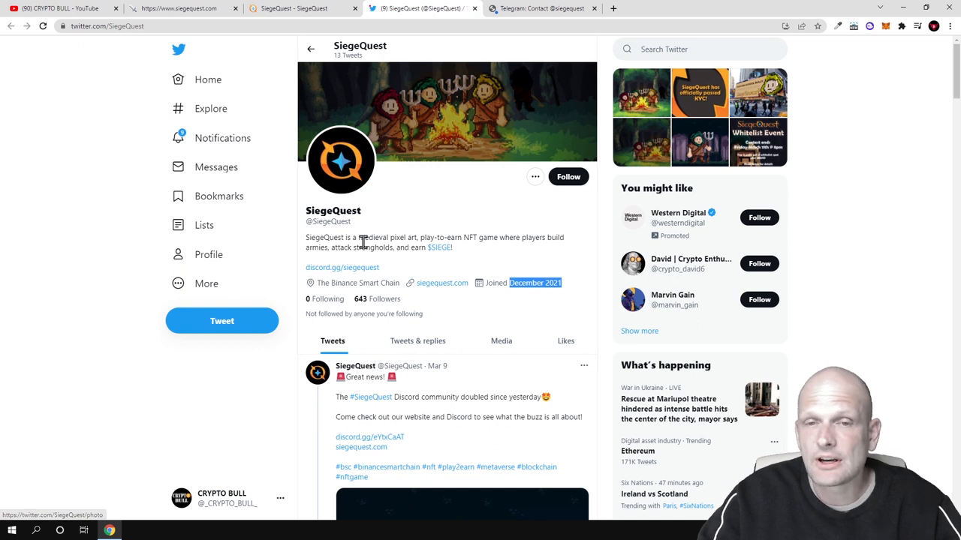
mouse_move(355, 306)
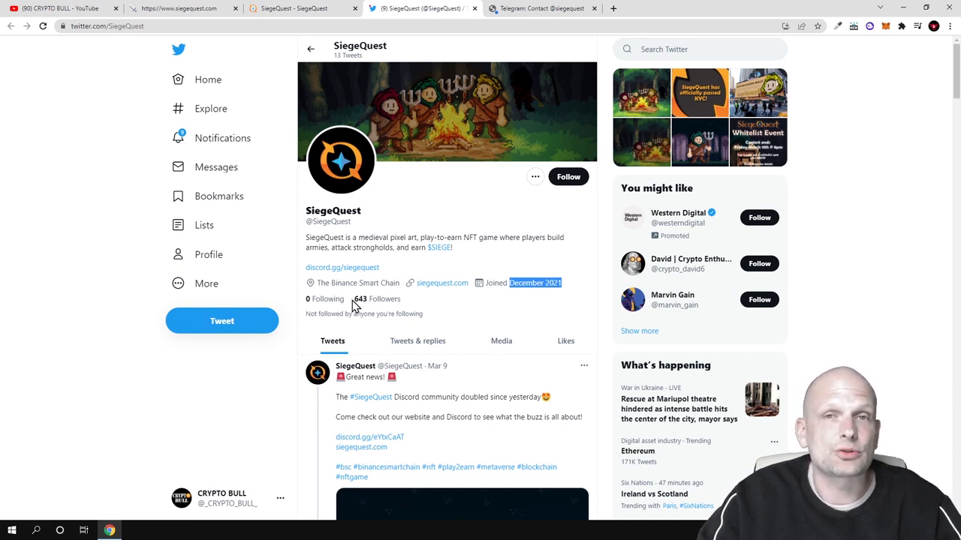
mouse_move(359, 303)
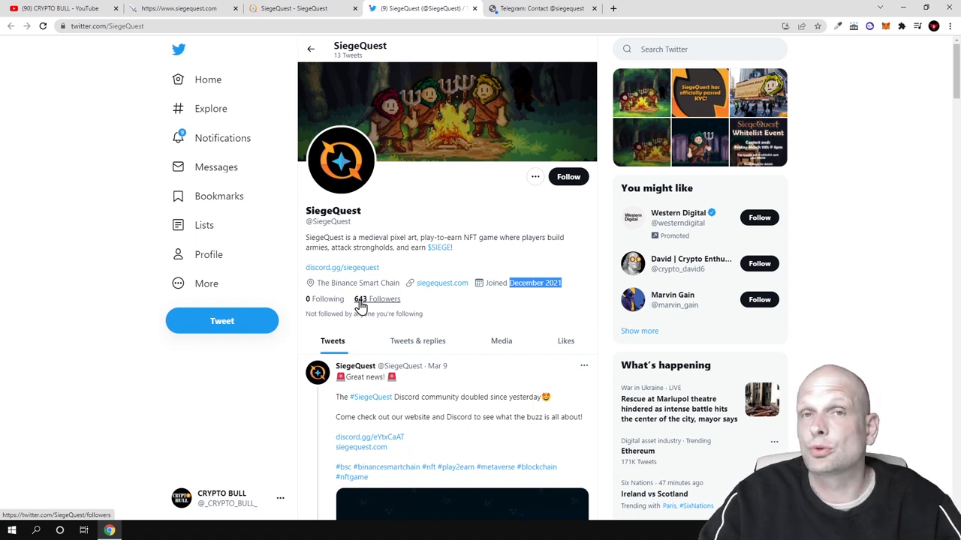
mouse_move(332, 136)
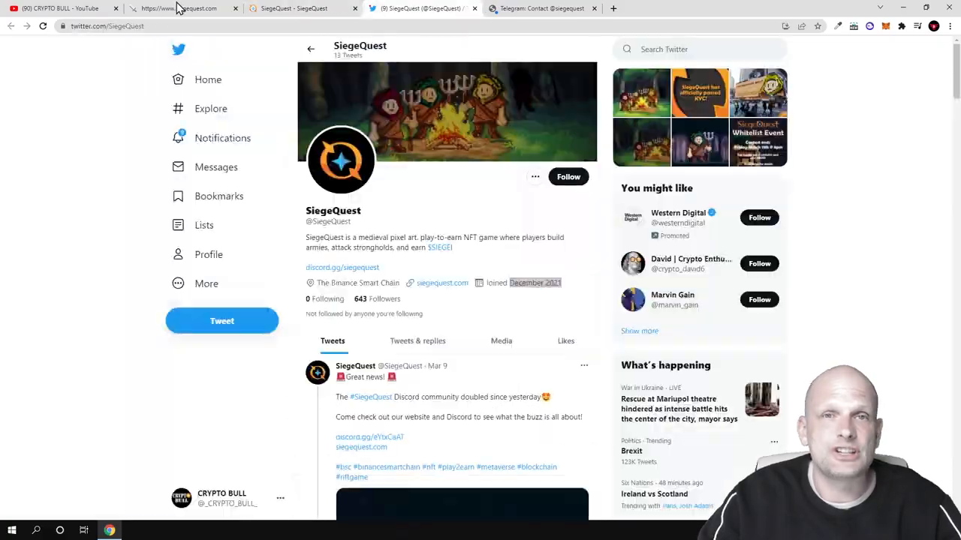
Step: Switch to the t.me/siegequest tab showing the SiegeQuest - Announcements channel with 99 subscribers
left_click(180, 8)
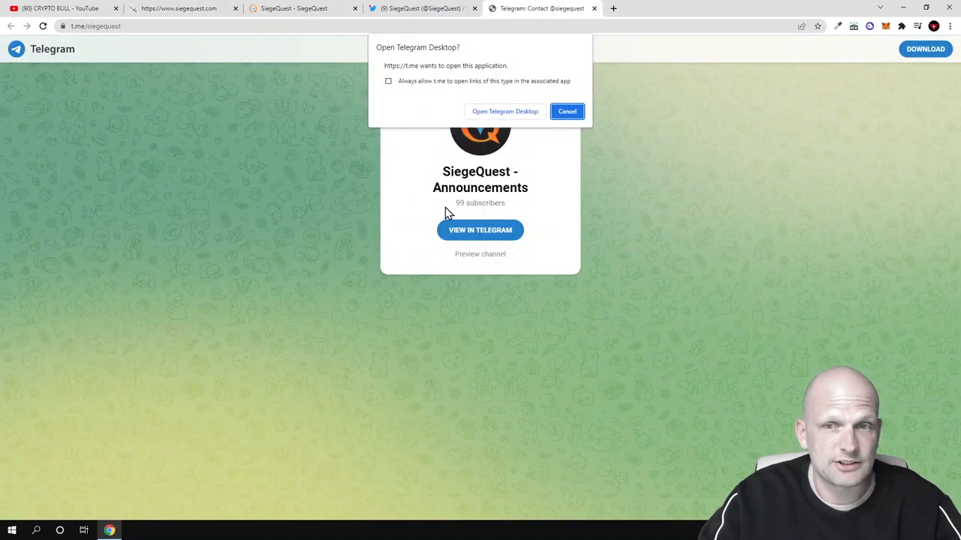
mouse_move(459, 216)
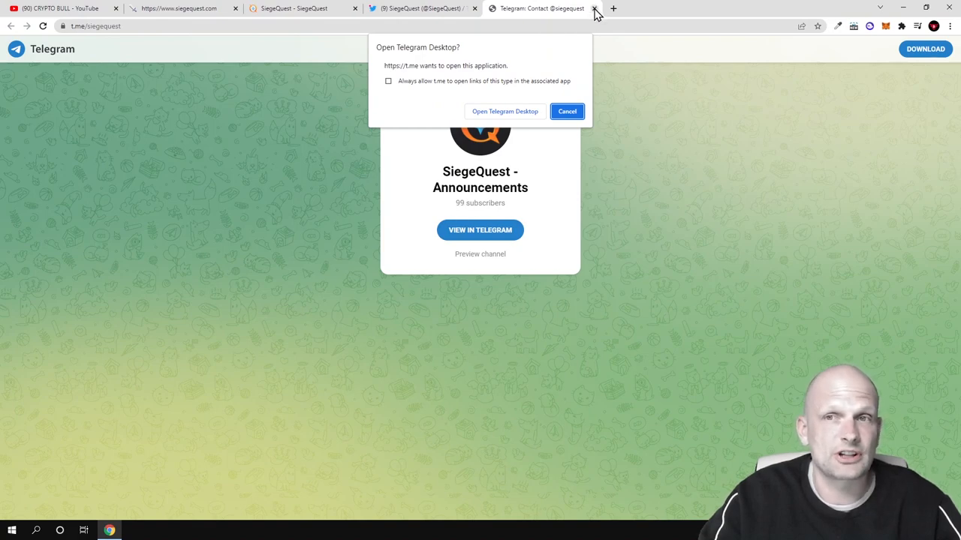
Step: Close the Telegram tab and open the UNCX token investment page via Invest Now
left_click(594, 8)
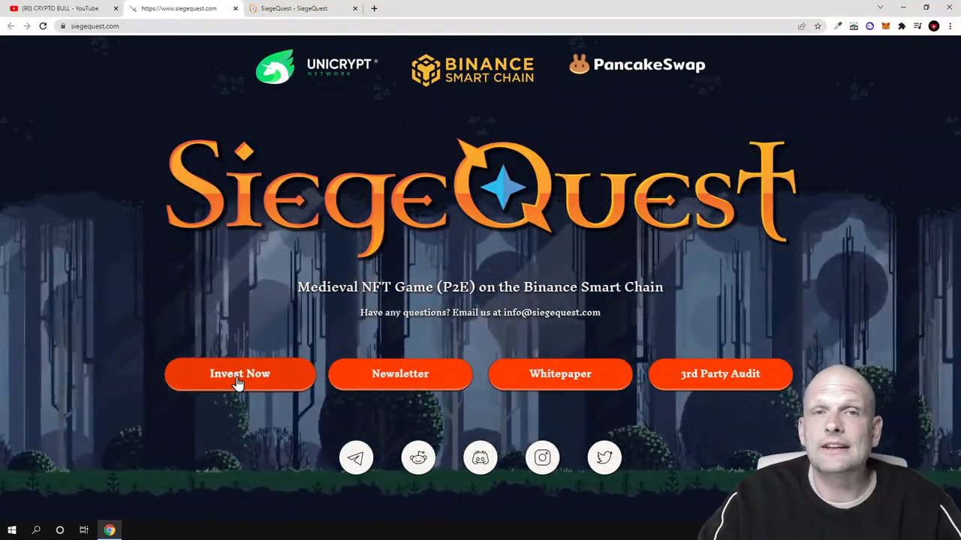
left_click(239, 374)
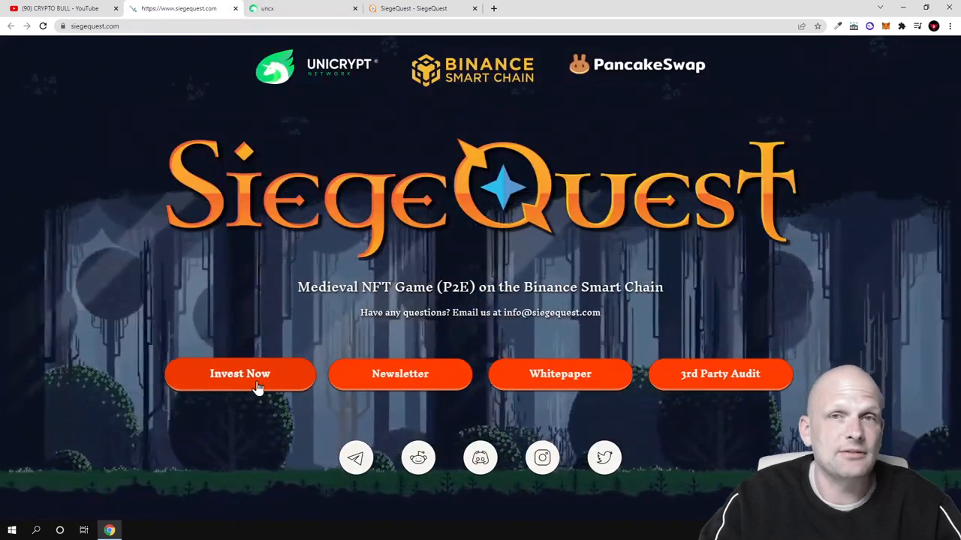
mouse_move(400, 379)
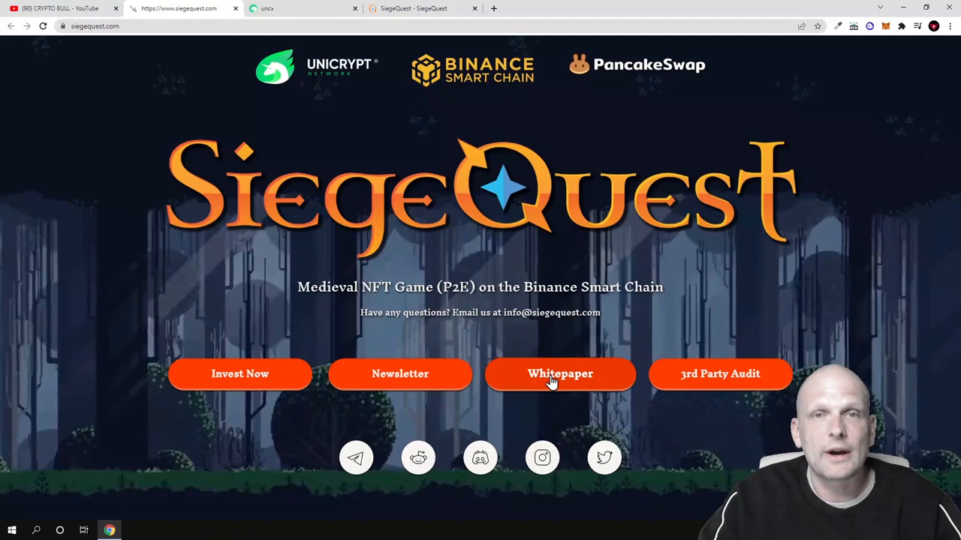
Step: Read the GitBook whitepaper intro on the play-to-earn game, $SIEGE rewards and Binance Smart Chain
left_click(559, 374)
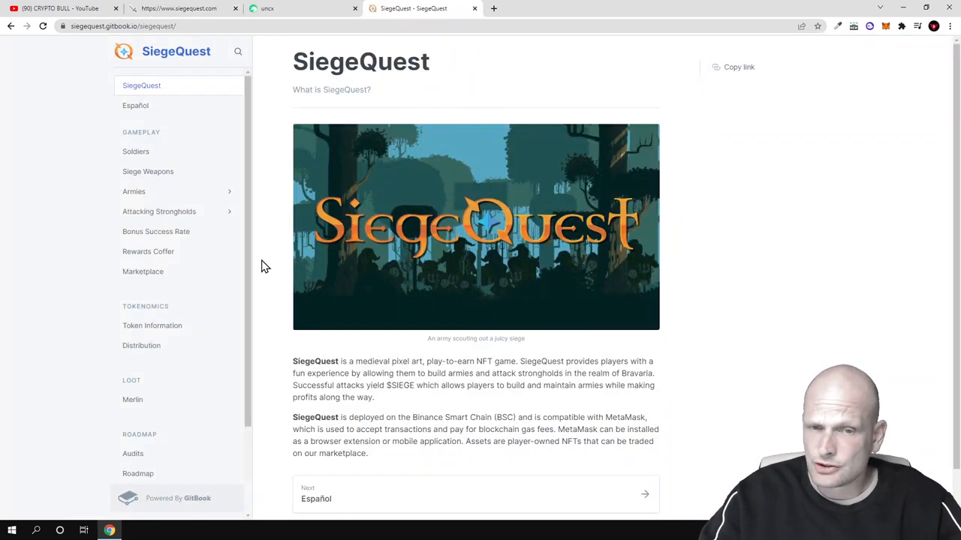
scroll("down", 3)
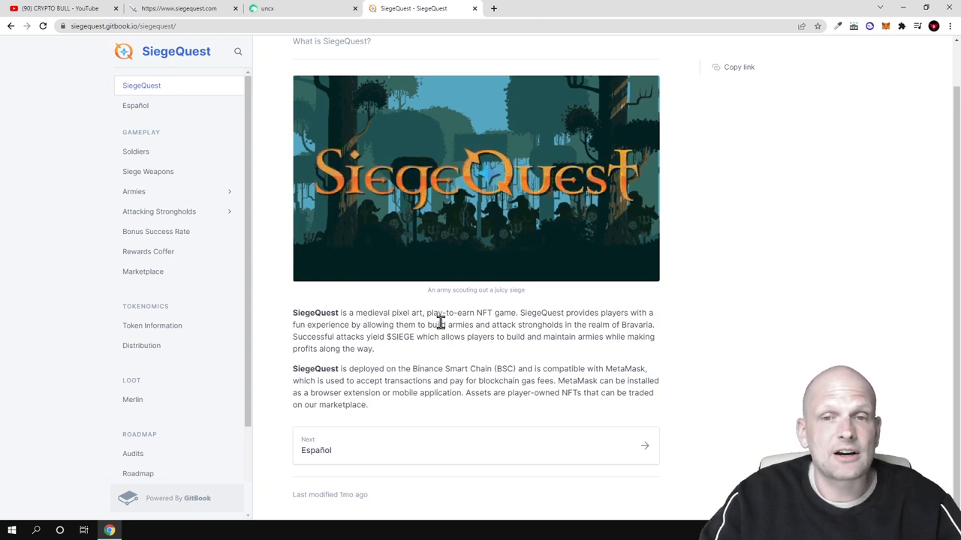
mouse_move(501, 325)
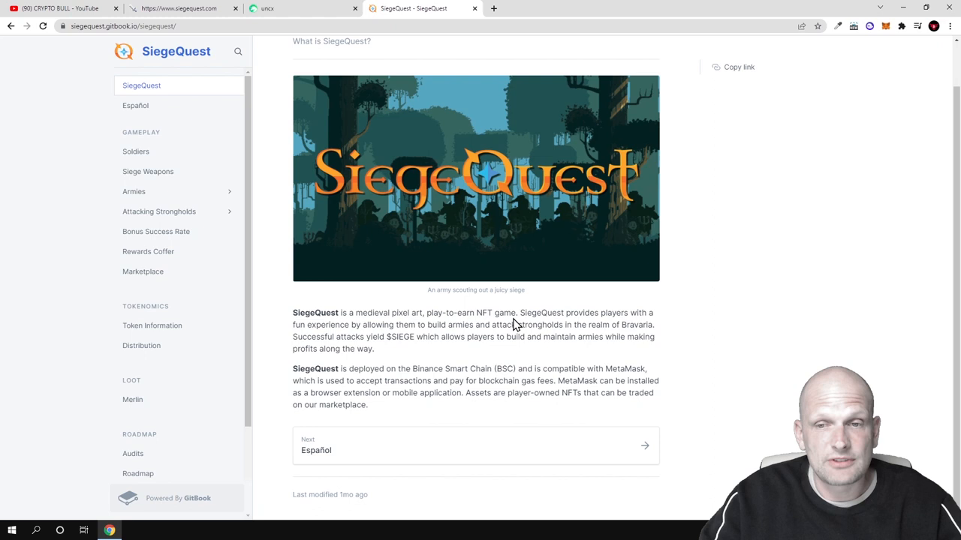
double_click(532, 312)
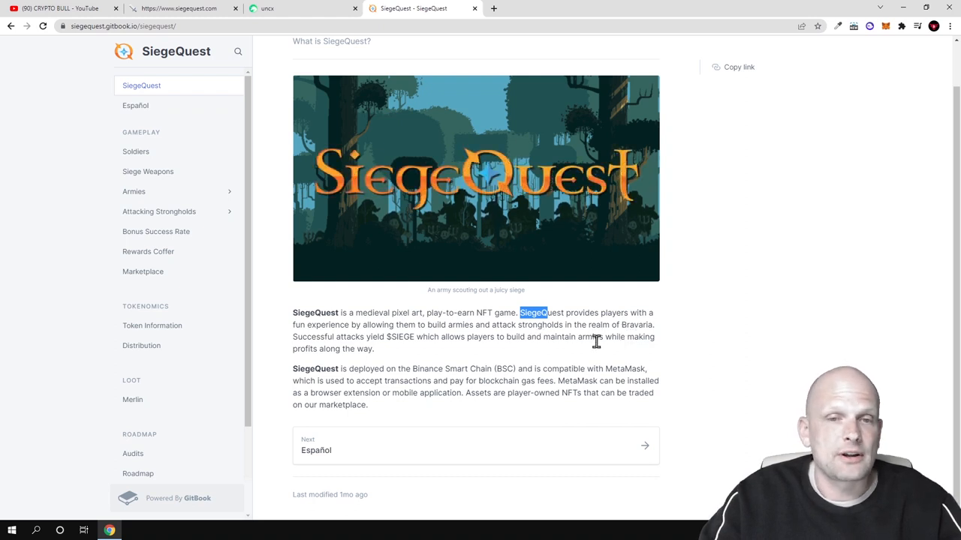
mouse_move(413, 342)
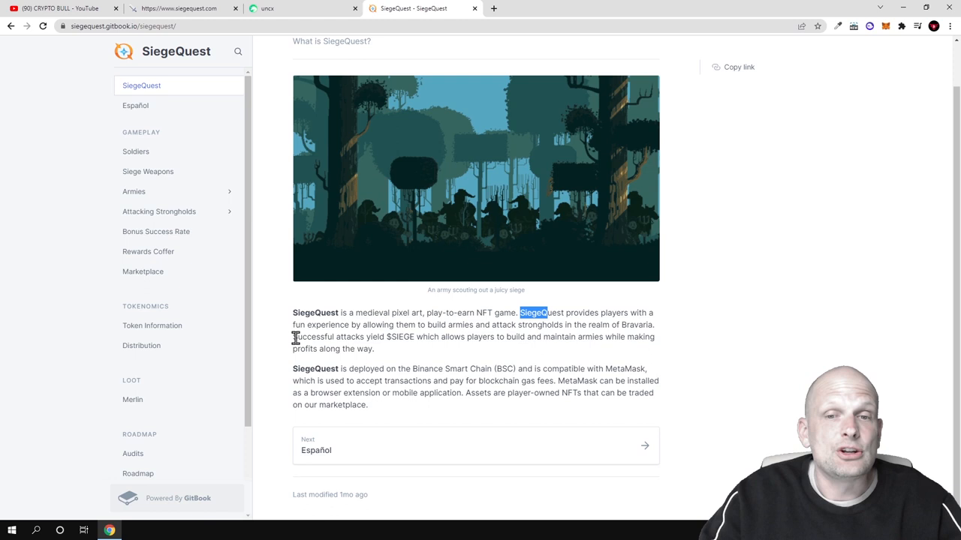
double_click(400, 336)
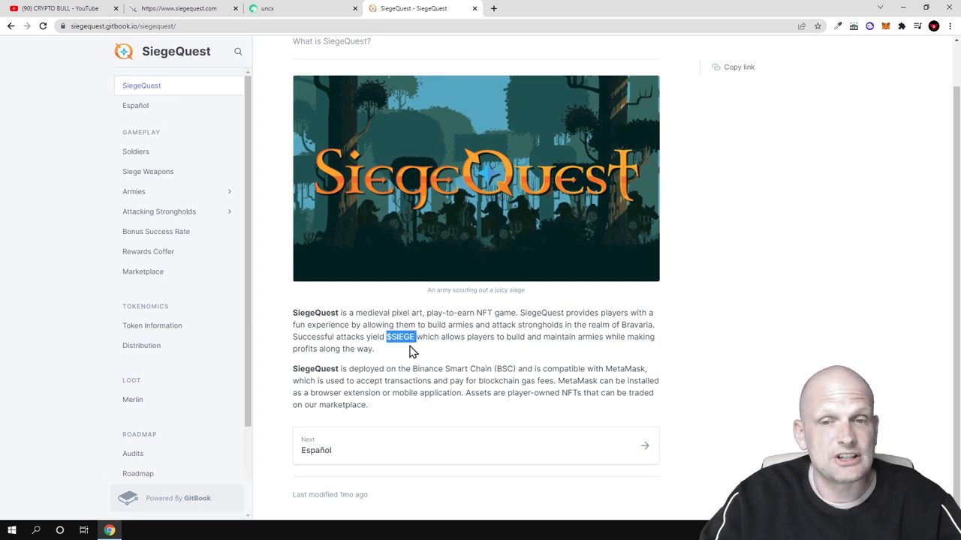
mouse_move(588, 352)
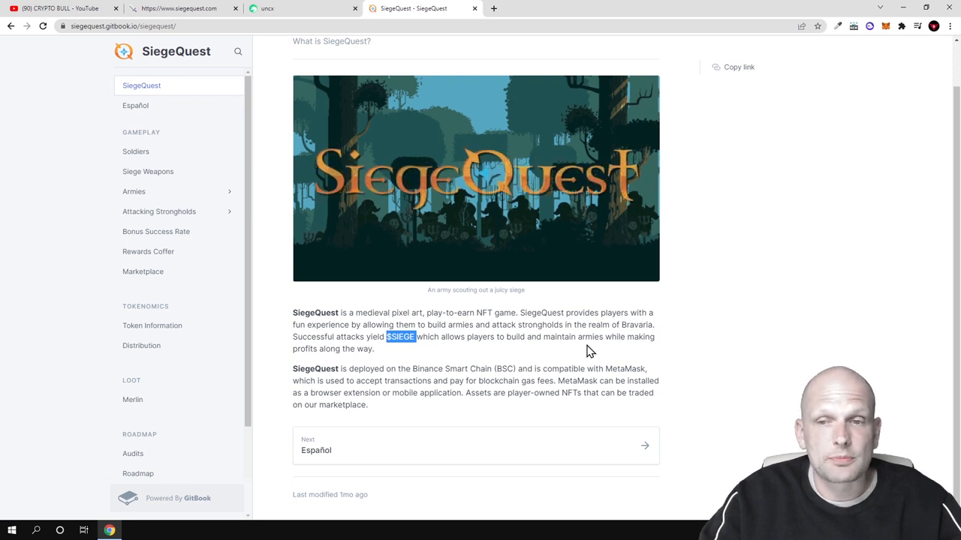
mouse_move(634, 358)
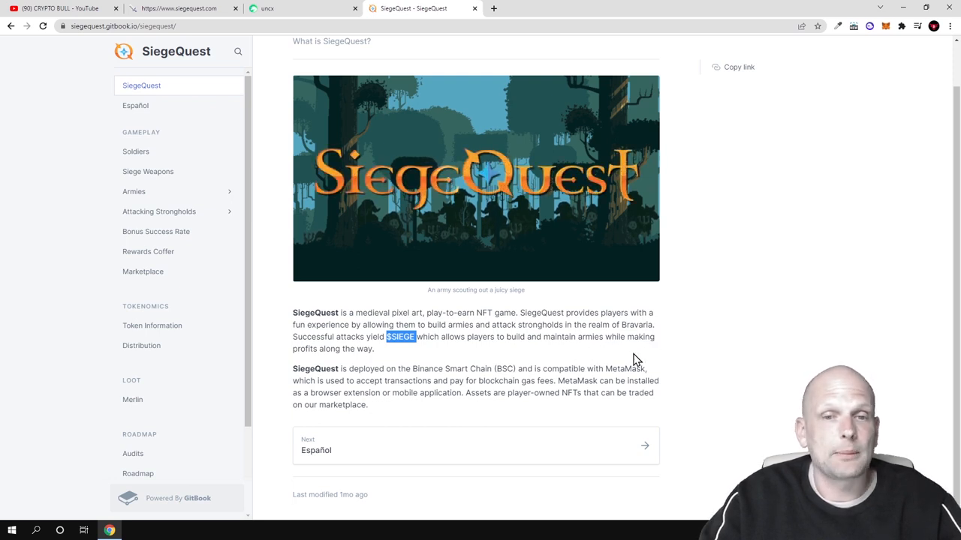
mouse_move(364, 366)
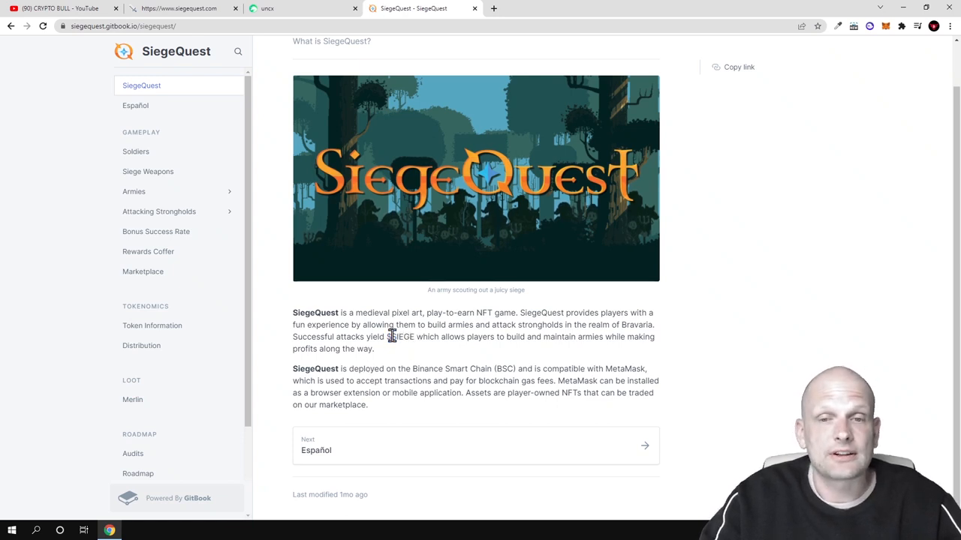
double_click(402, 336)
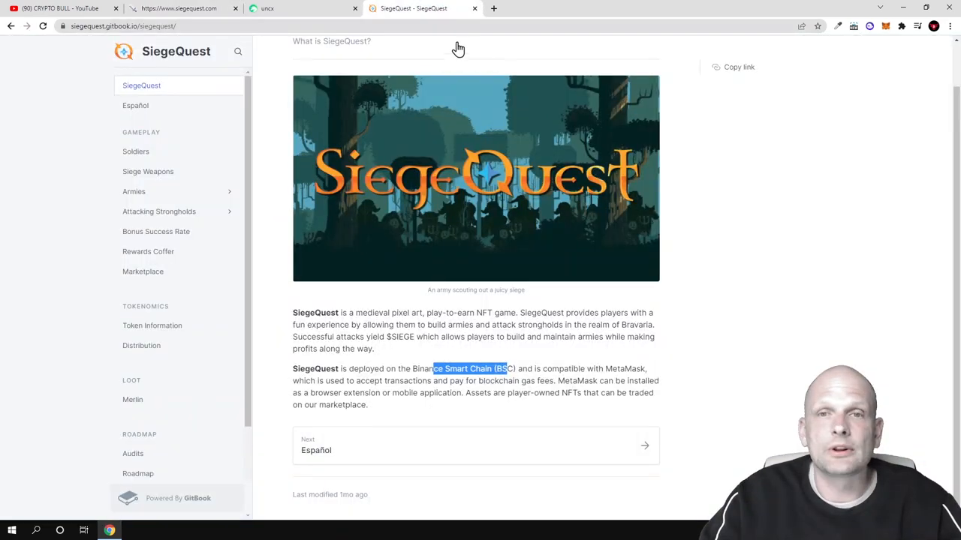
mouse_move(905, 27)
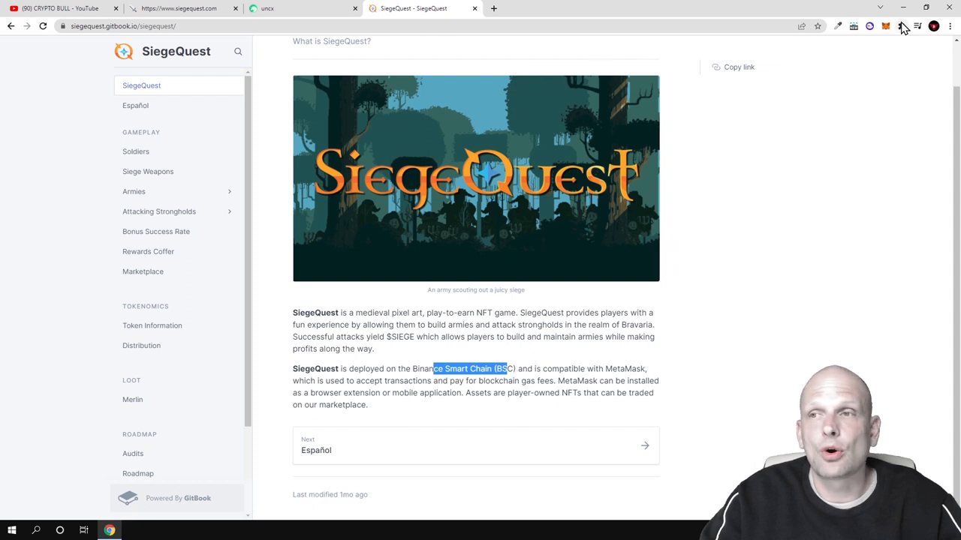
mouse_move(886, 27)
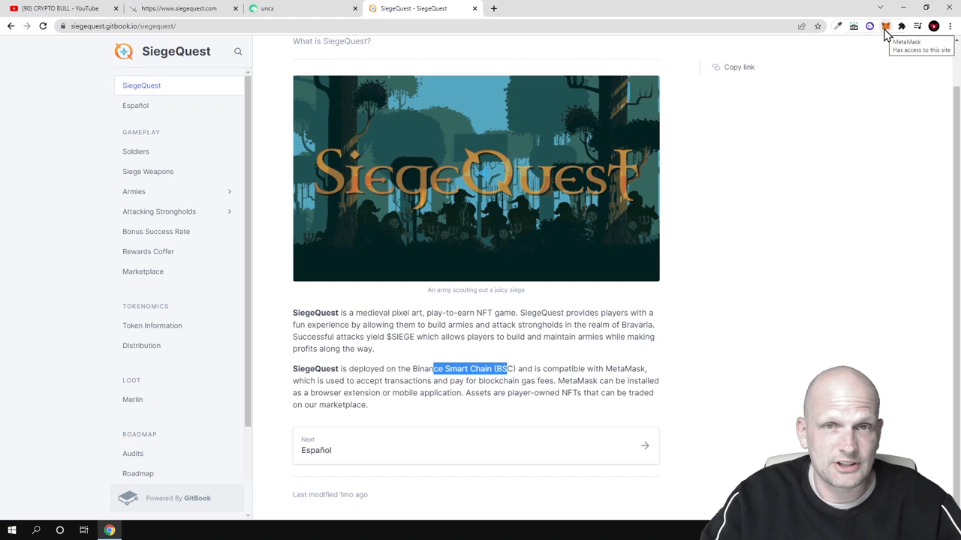
mouse_move(886, 34)
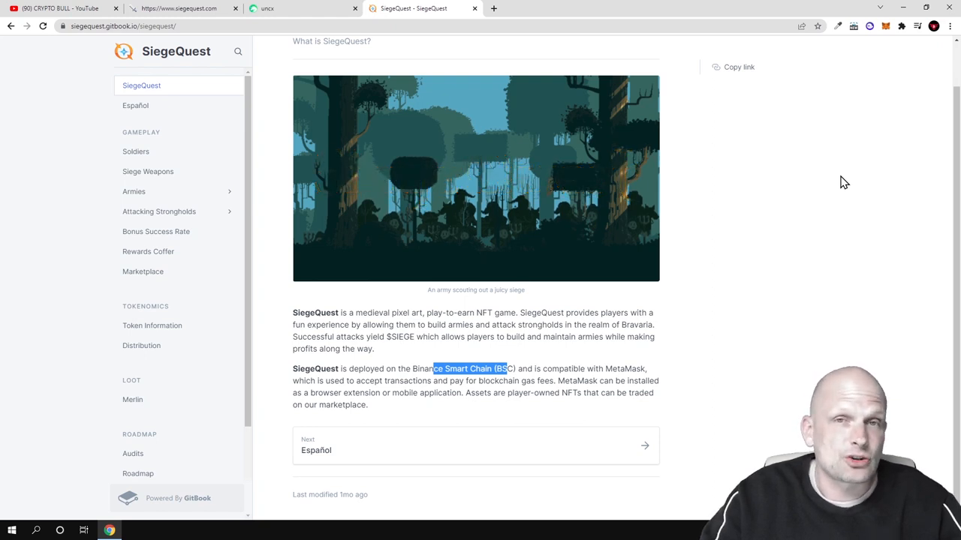
mouse_move(788, 276)
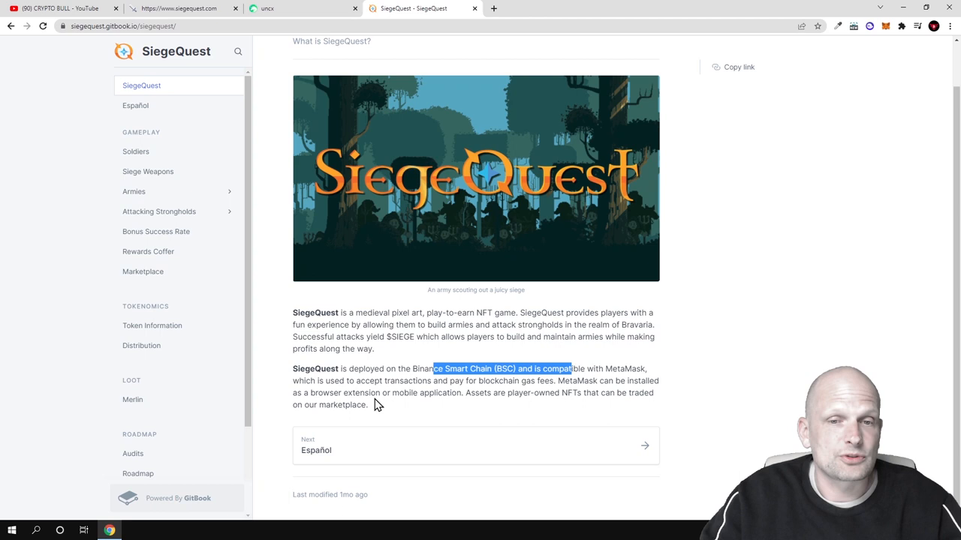
mouse_move(451, 390)
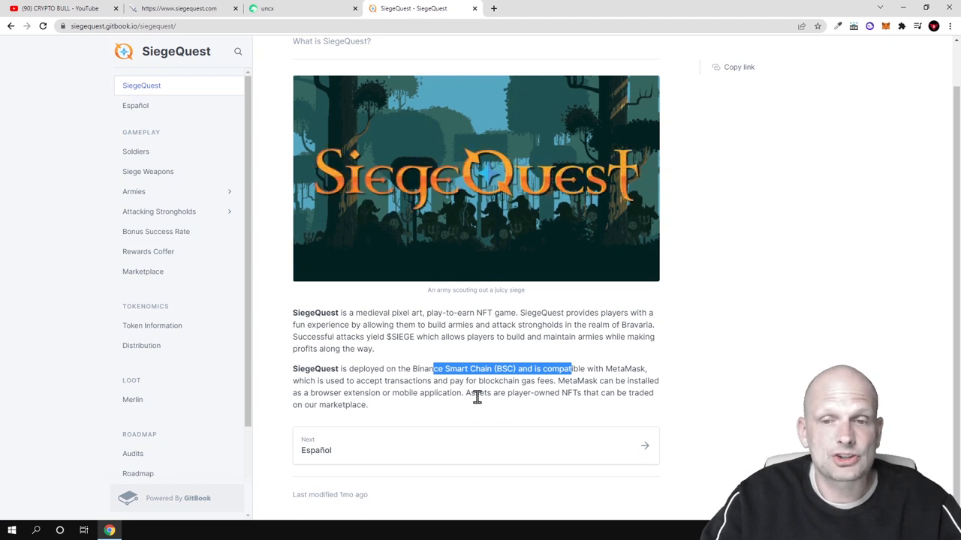
mouse_move(599, 405)
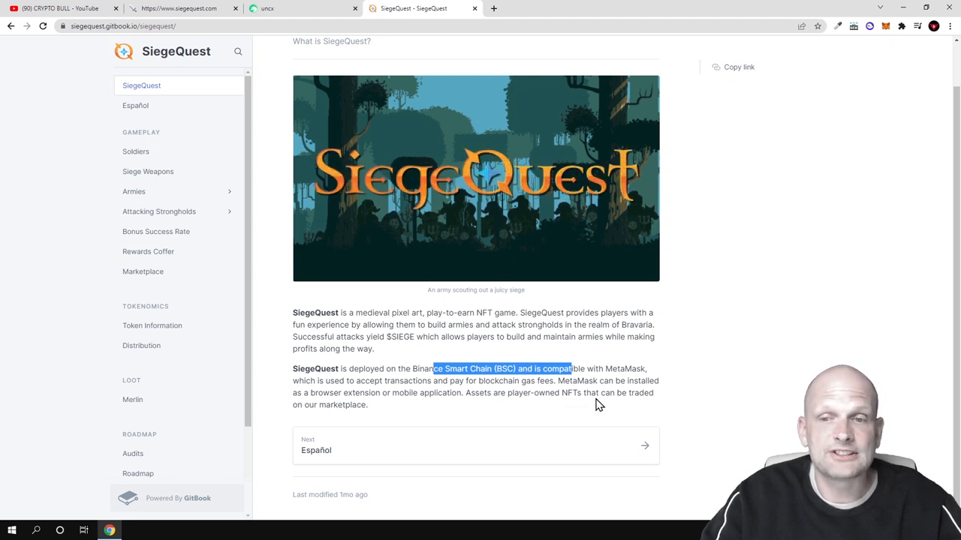
mouse_move(323, 407)
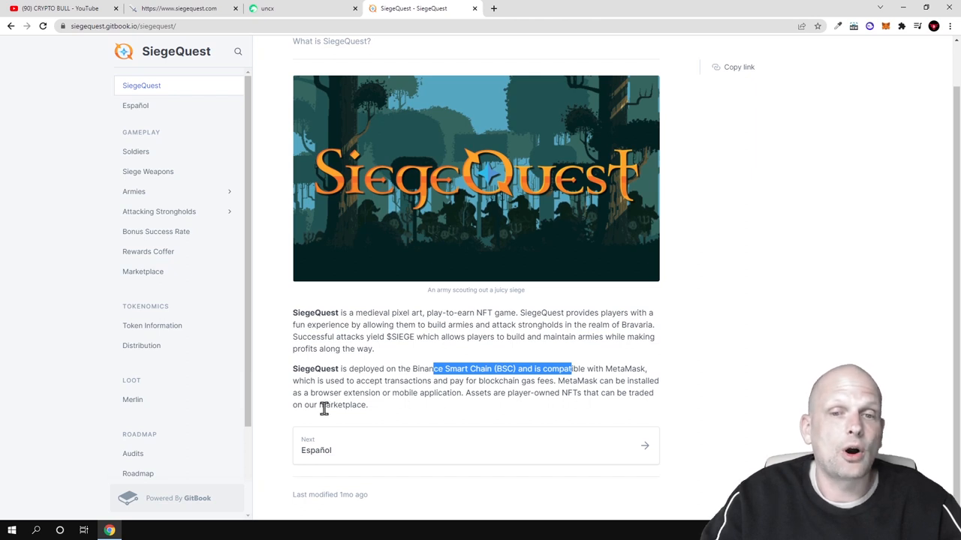
double_click(342, 404)
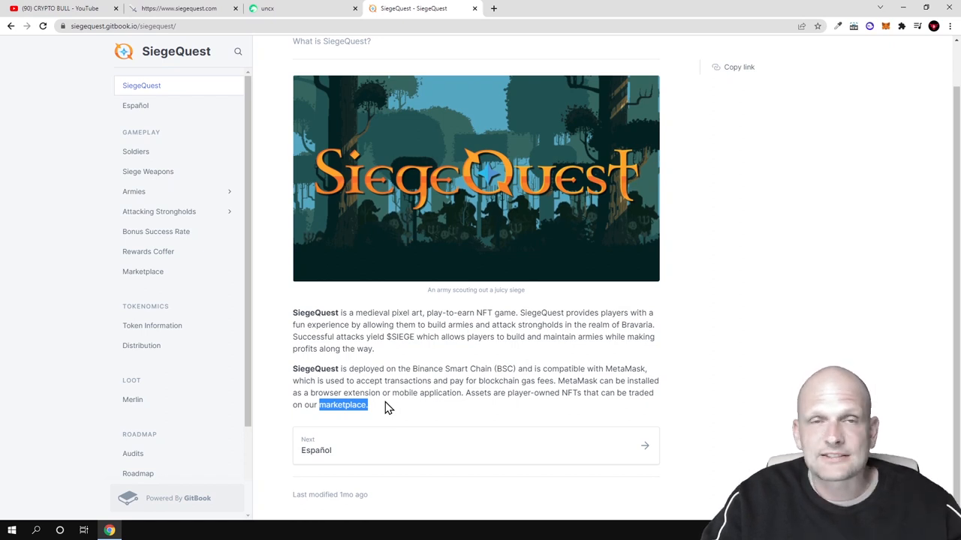
mouse_move(383, 405)
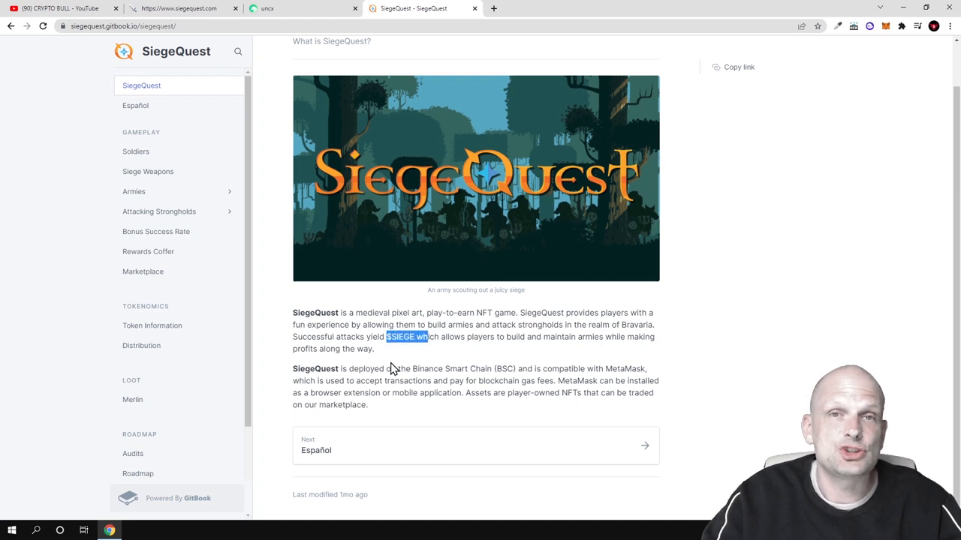
mouse_move(141, 345)
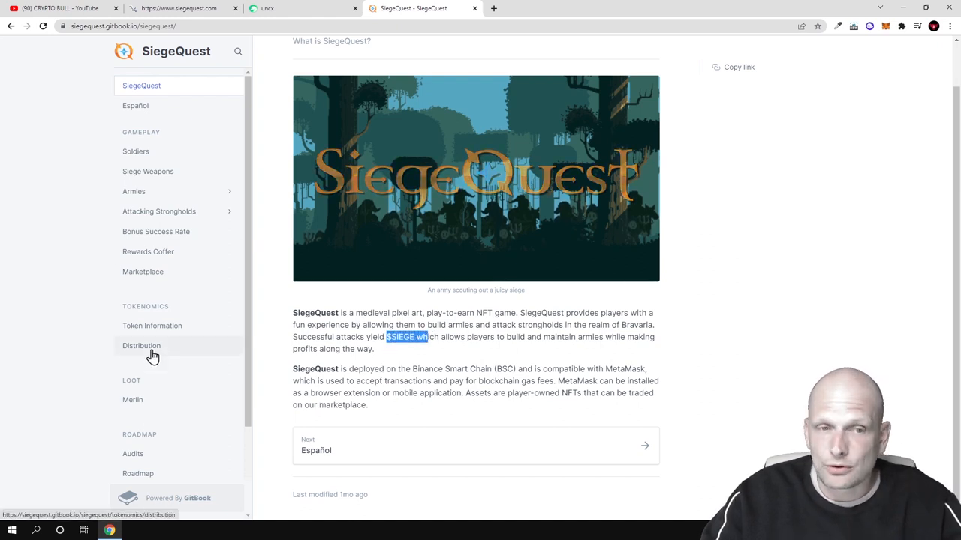
left_click(151, 325)
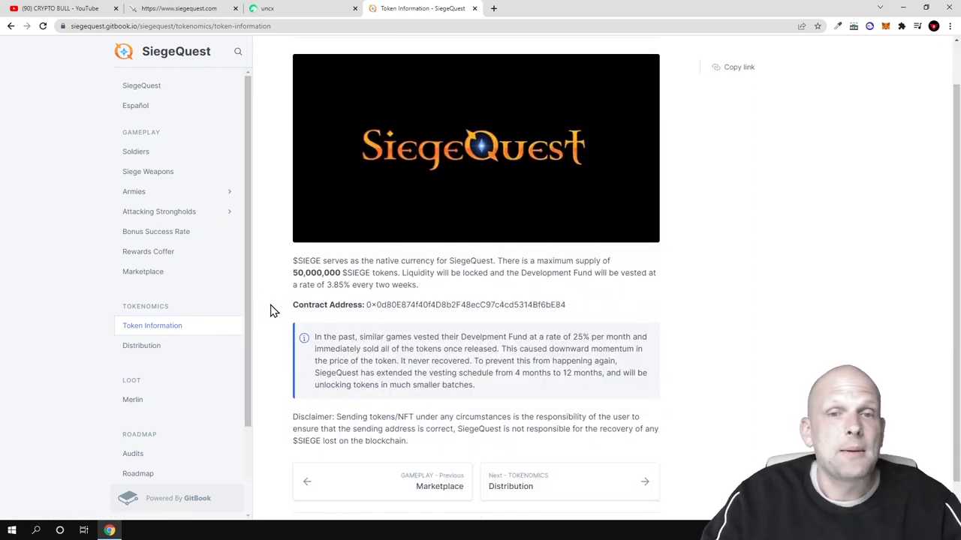
mouse_move(278, 285)
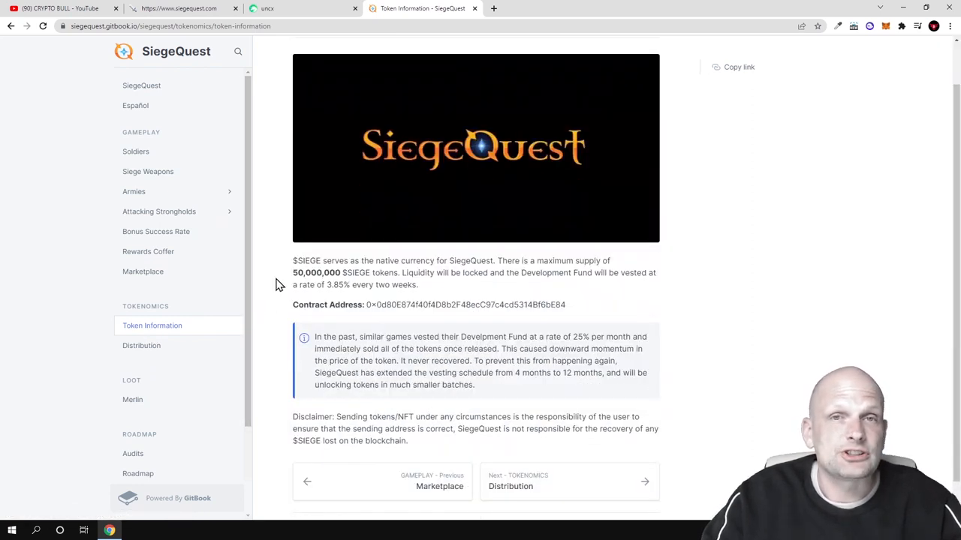
mouse_move(330, 270)
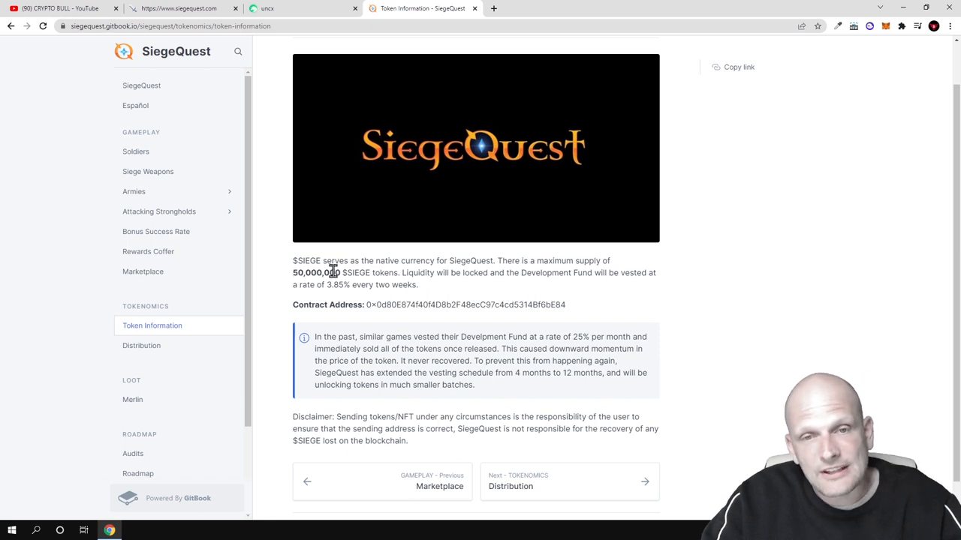
Step: Highlight the 50,000,000 $SIEGE maximum supply on the Token Information page
double_click(315, 273)
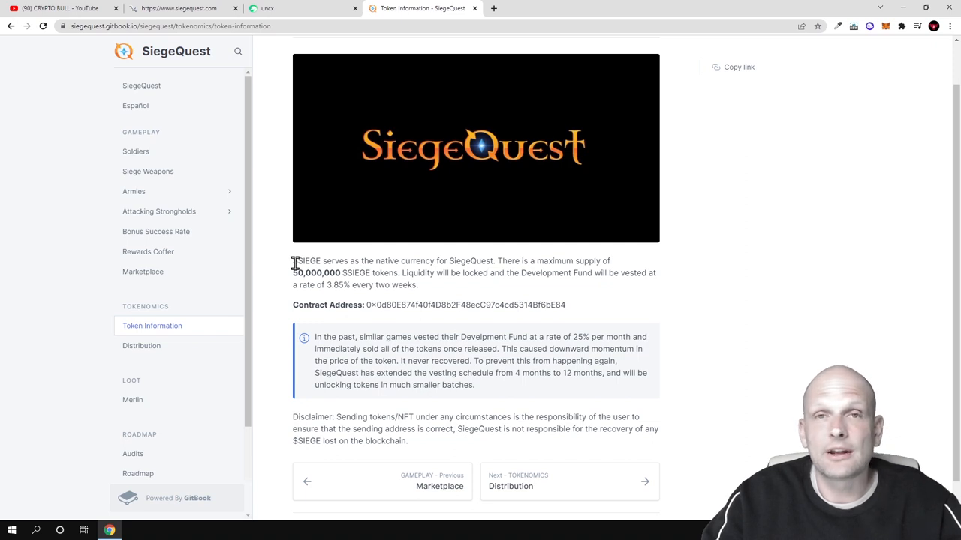
double_click(307, 261)
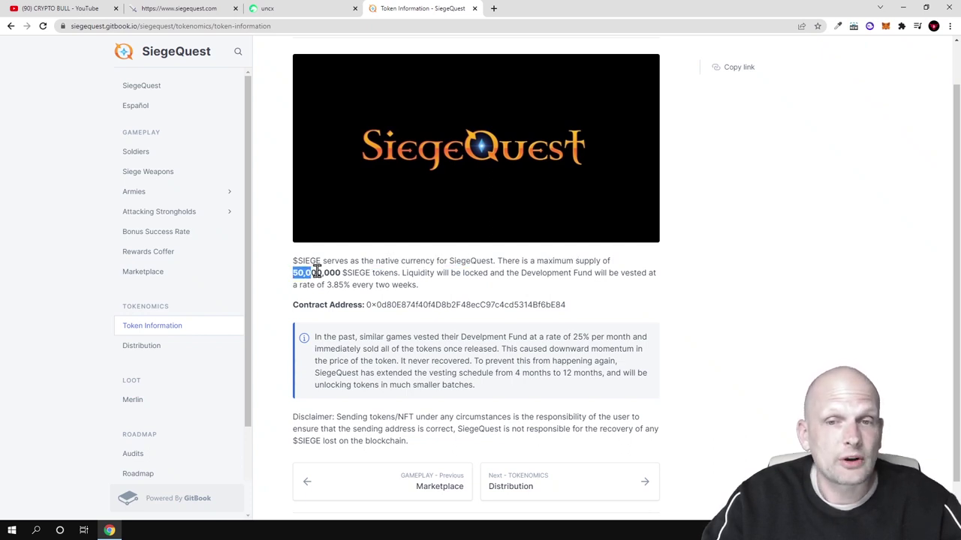
left_click_drag(292, 272, 373, 272)
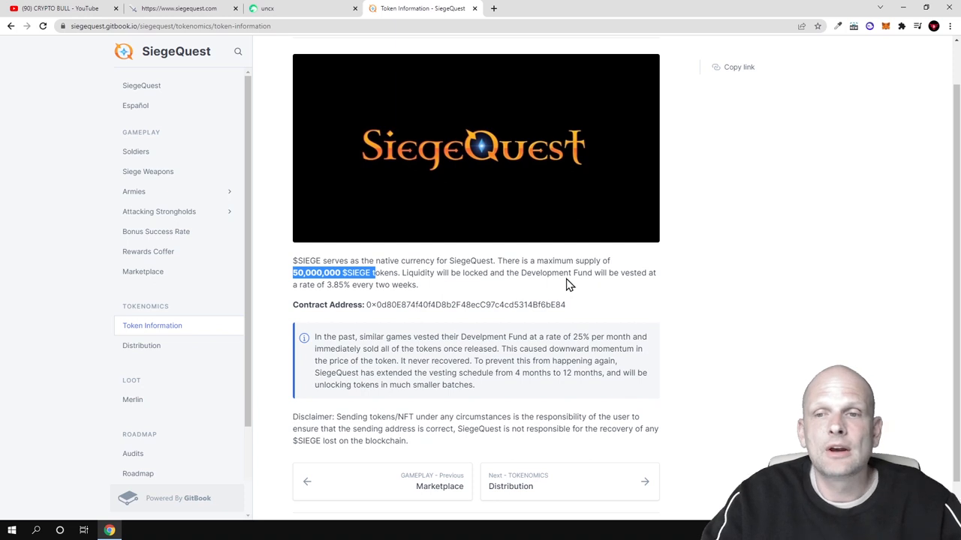
mouse_move(653, 284)
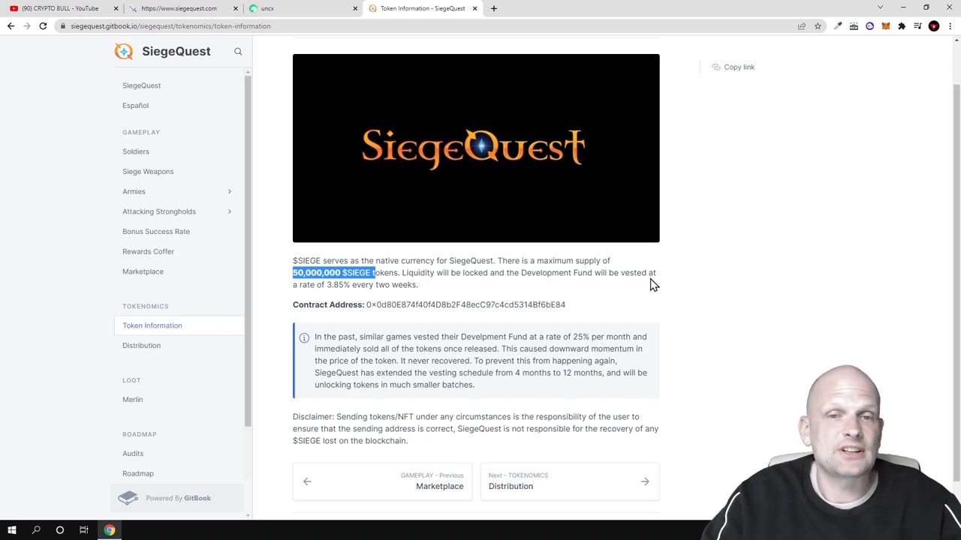
mouse_move(360, 299)
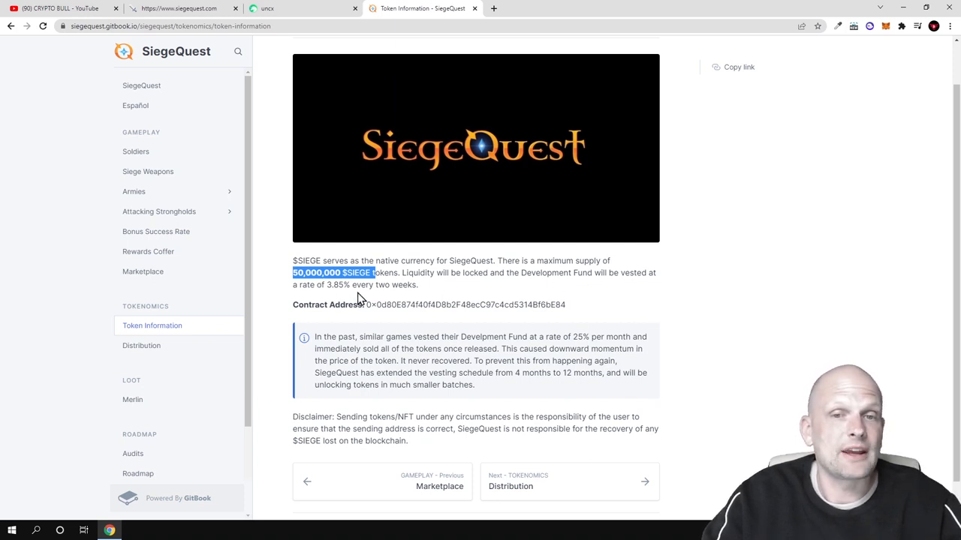
mouse_move(399, 323)
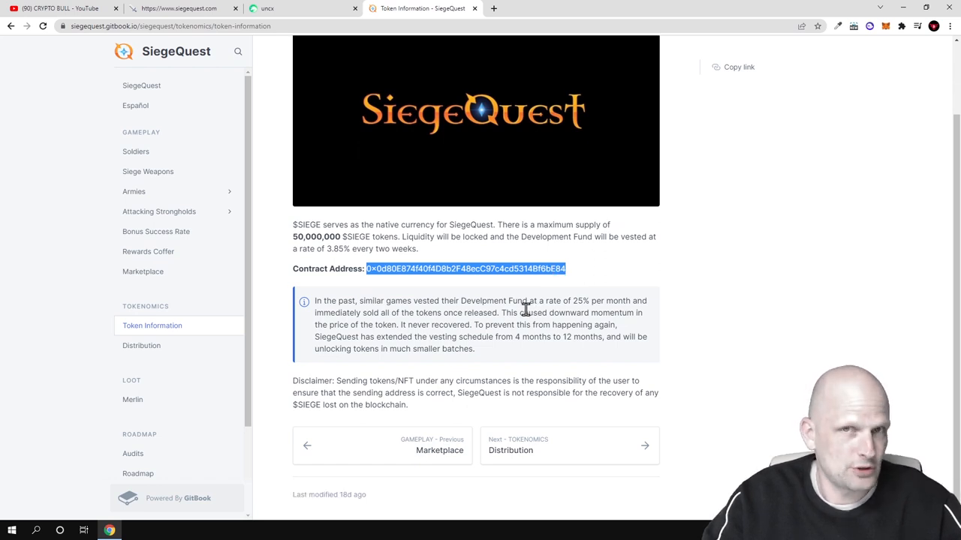
mouse_move(403, 336)
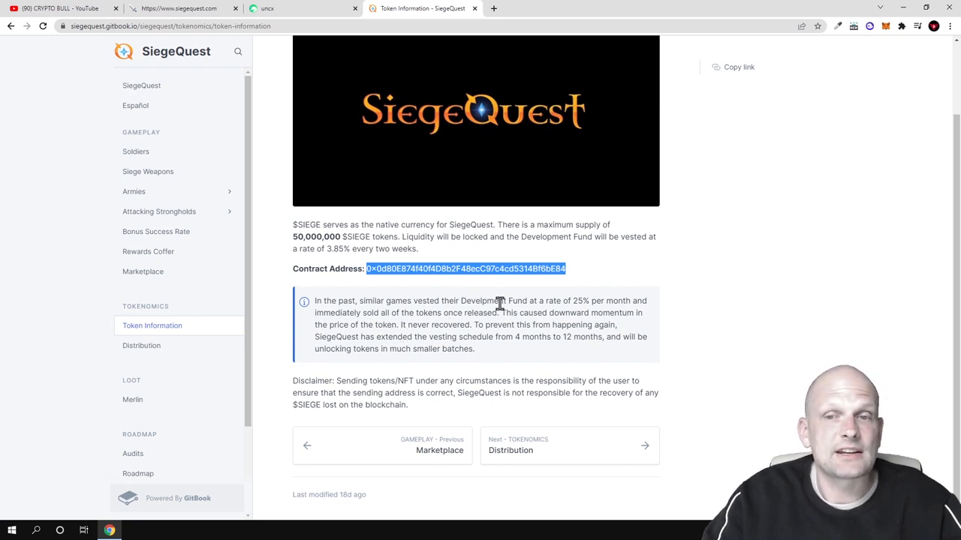
Step: Highlight the 'downward momentum' phrase in the vesting schedule note
double_click(577, 300)
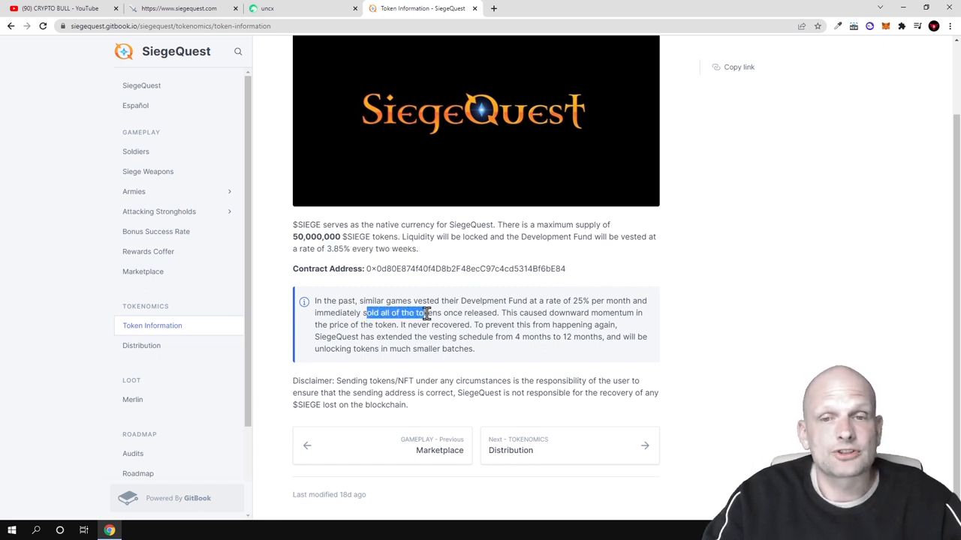
double_click(567, 313)
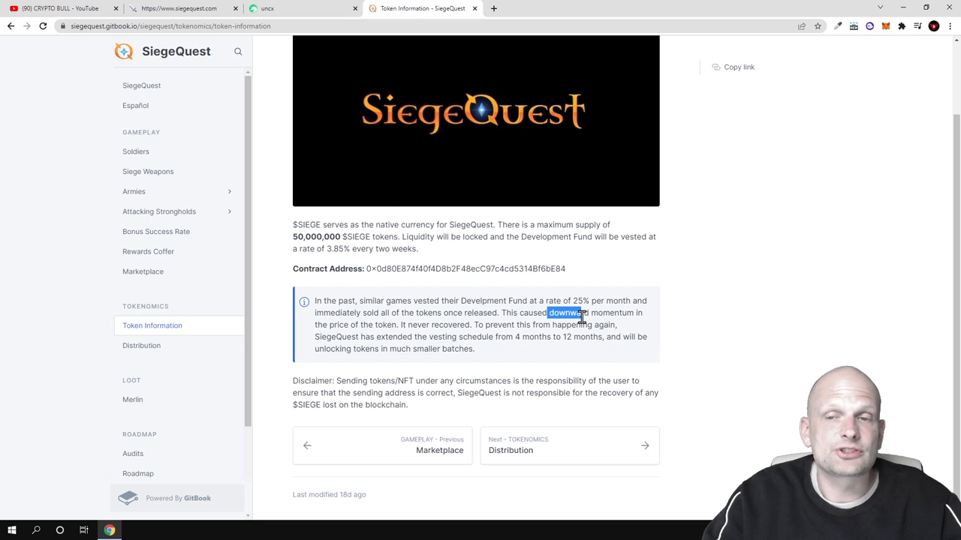
left_click_drag(548, 313, 638, 313)
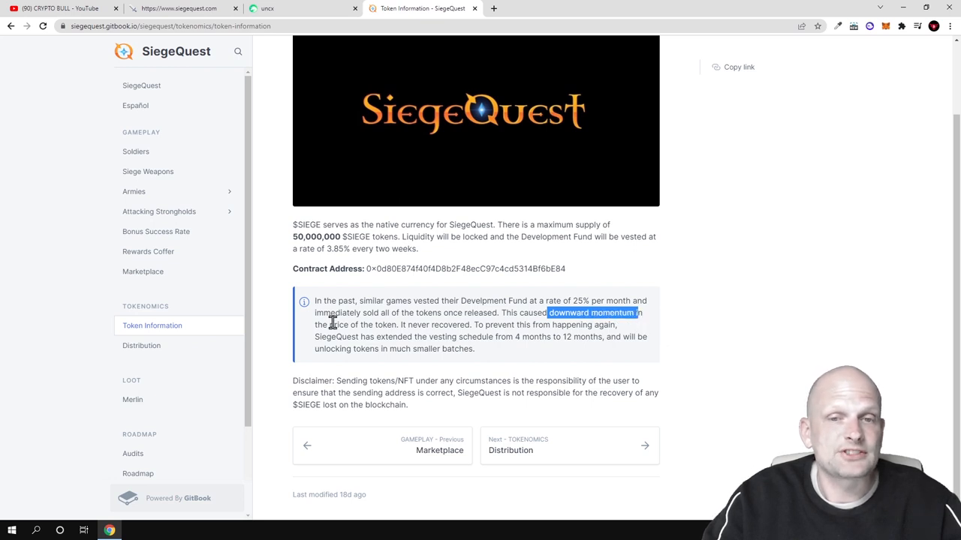
left_click_drag(552, 313, 469, 324)
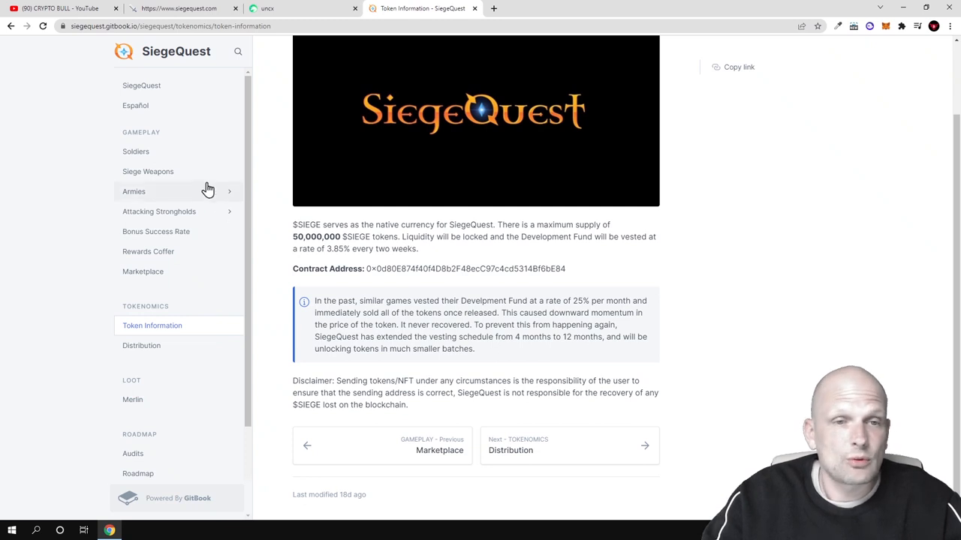
mouse_move(181, 212)
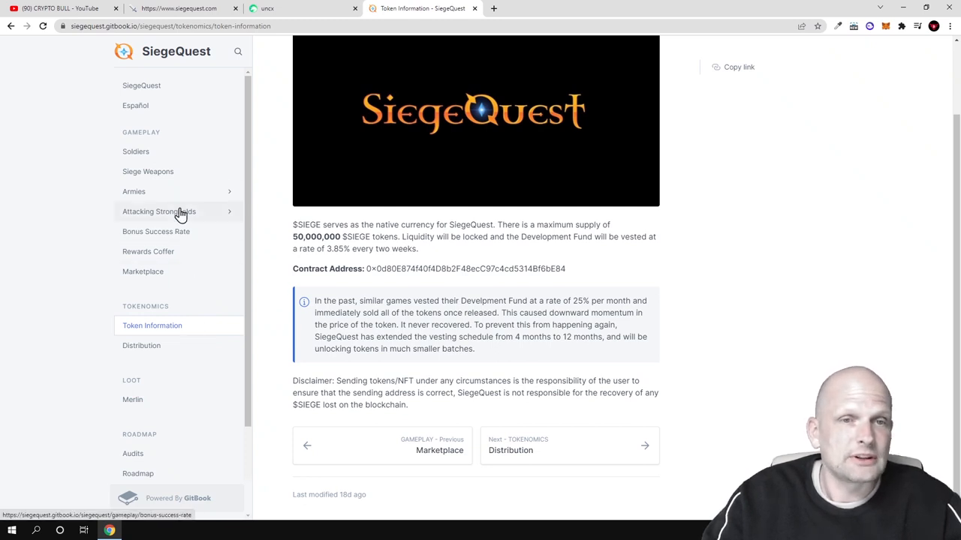
mouse_move(142, 105)
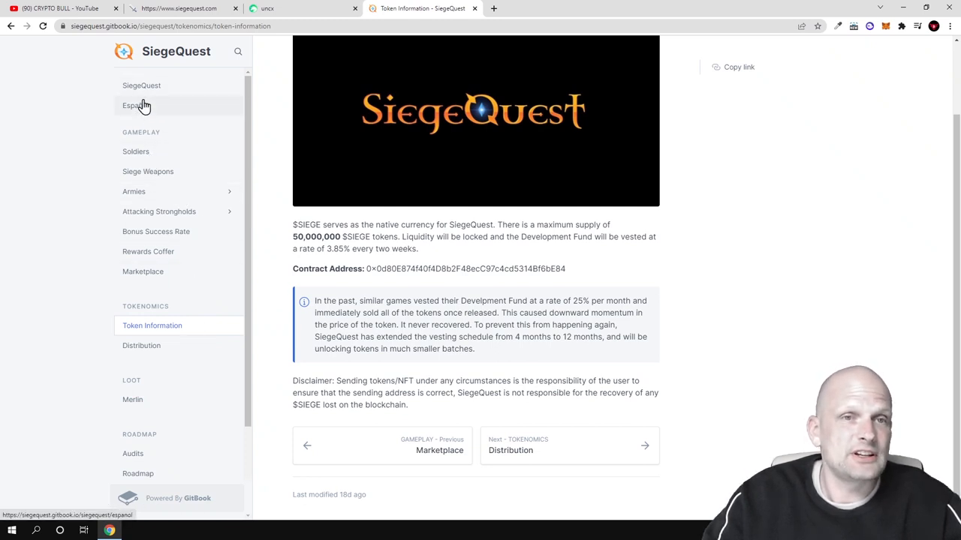
Step: Read the Soldiers page down past the Rank/Chance to Recruit table to the discharge Hint
left_click(135, 151)
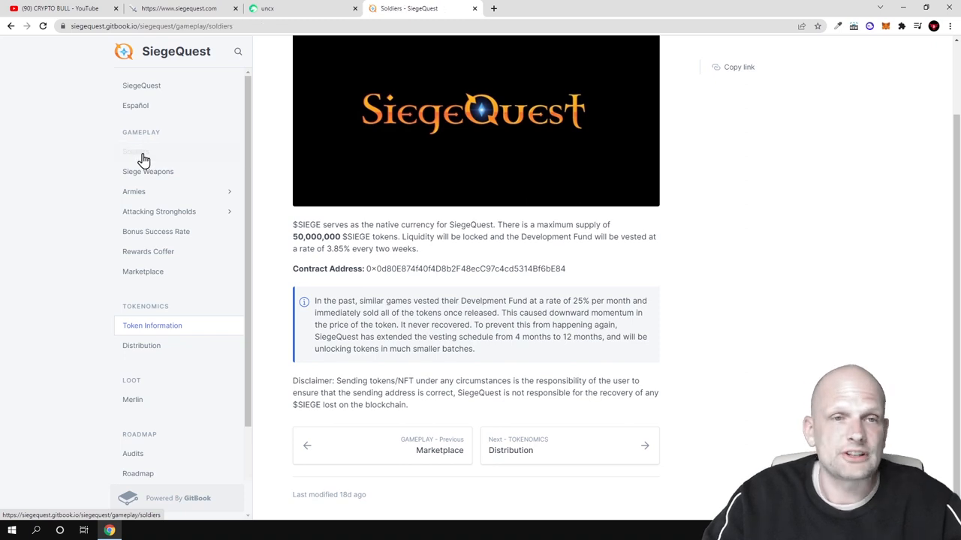
left_click(136, 152)
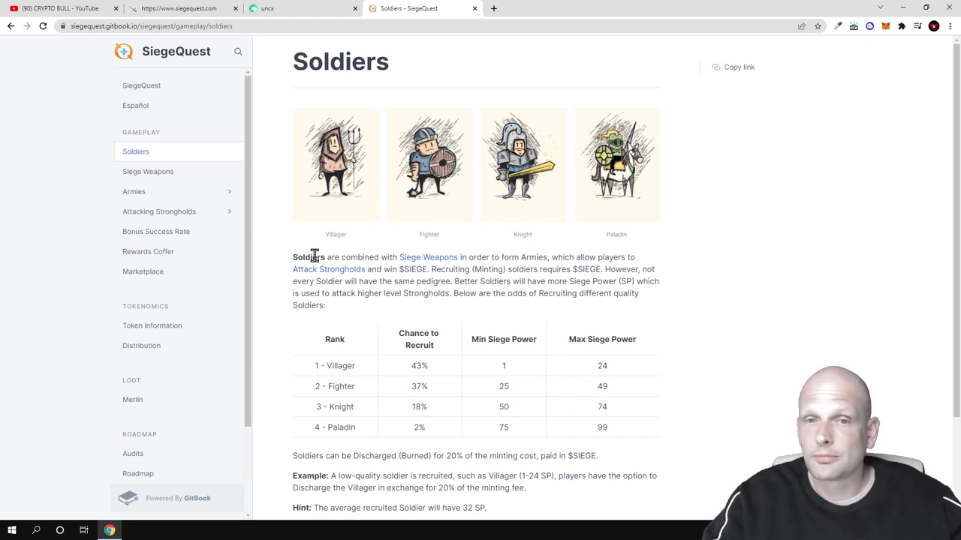
mouse_move(308, 269)
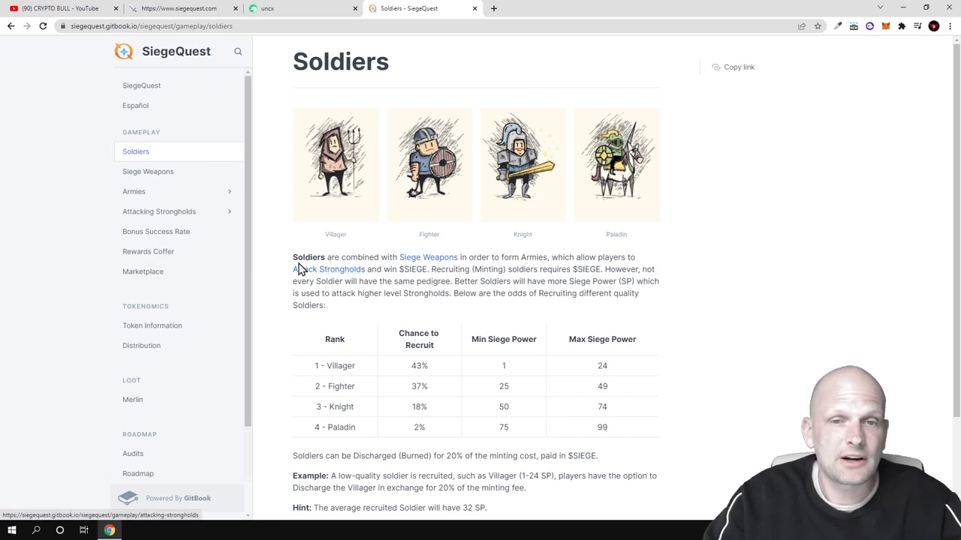
mouse_move(330, 257)
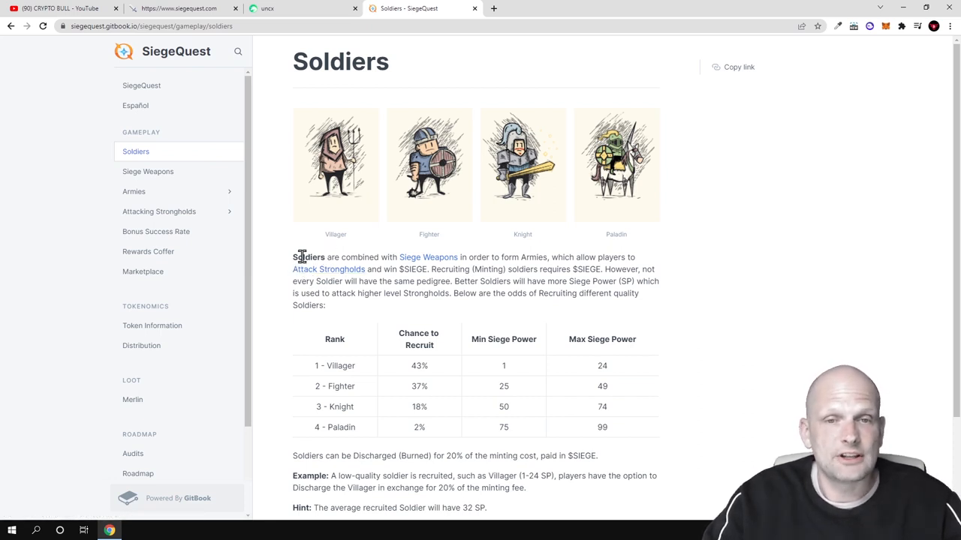
mouse_move(428, 257)
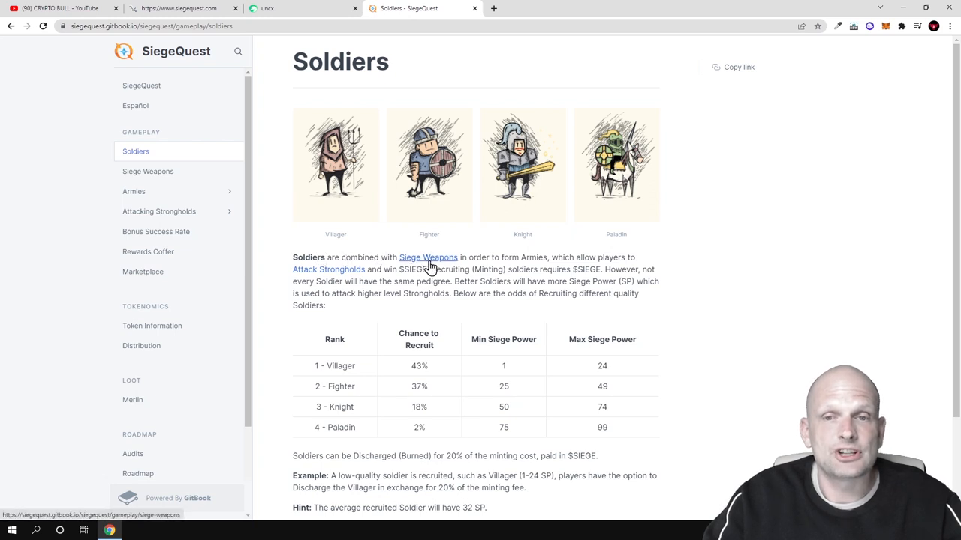
mouse_move(531, 269)
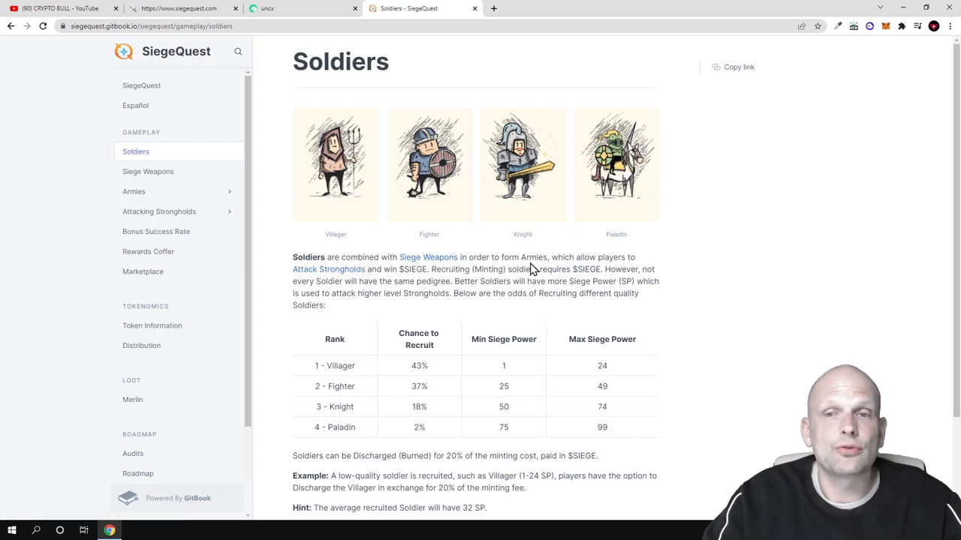
mouse_move(324, 284)
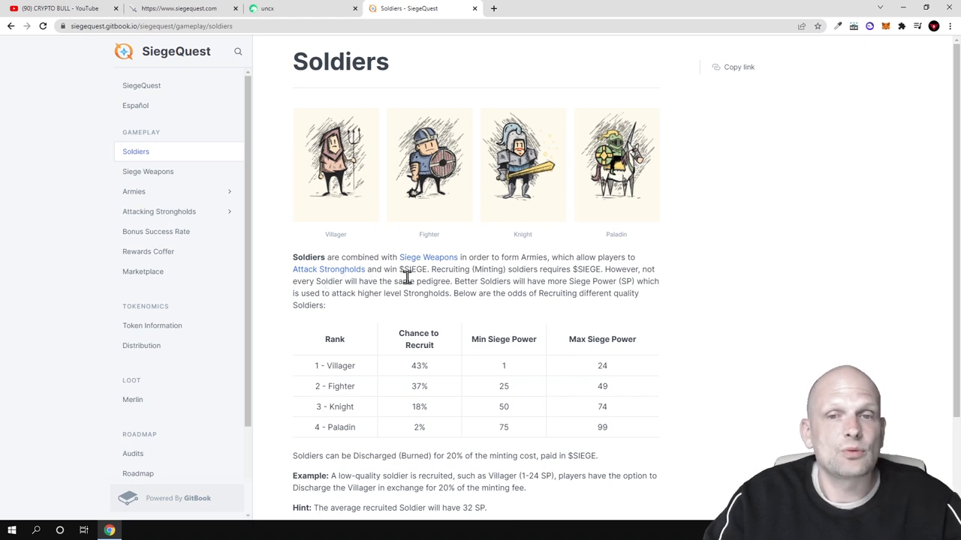
double_click(414, 269)
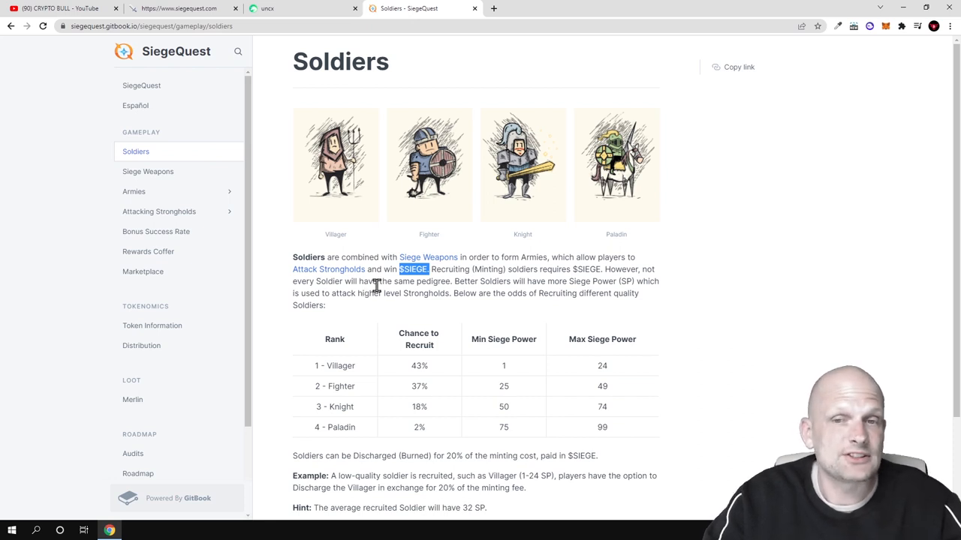
mouse_move(509, 279)
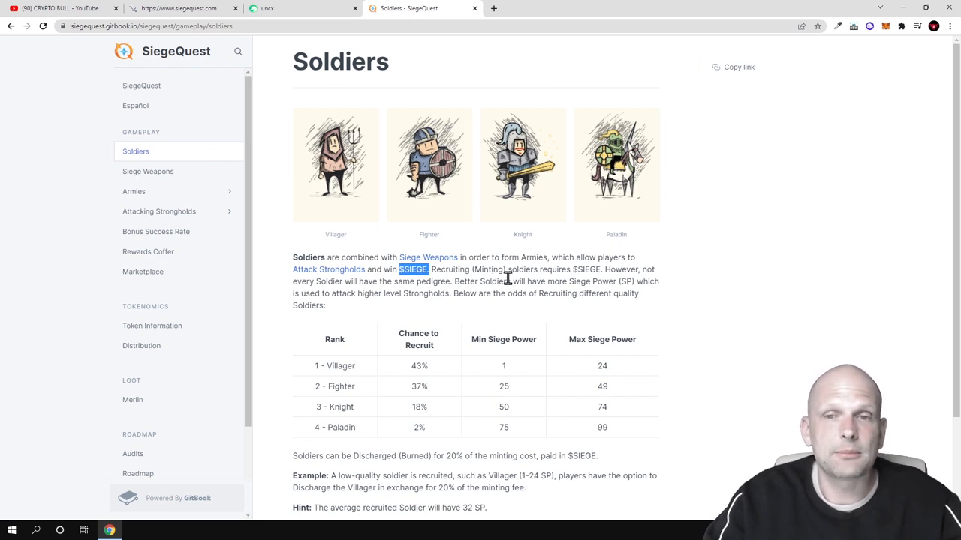
mouse_move(633, 283)
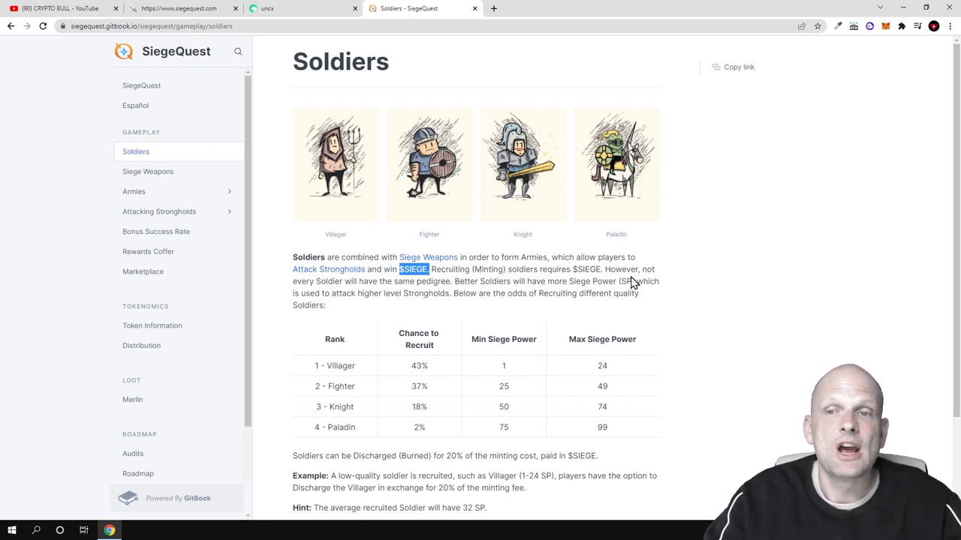
mouse_move(379, 293)
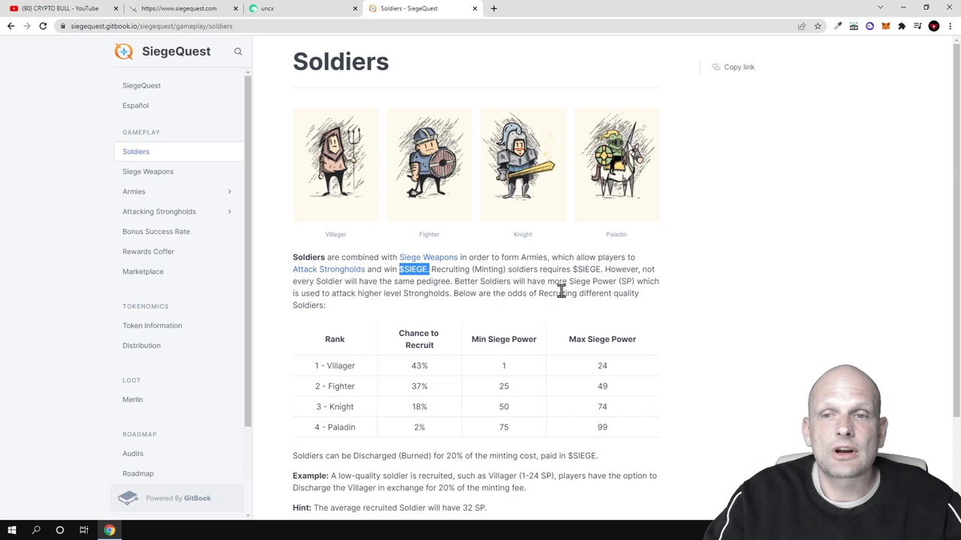
mouse_move(647, 297)
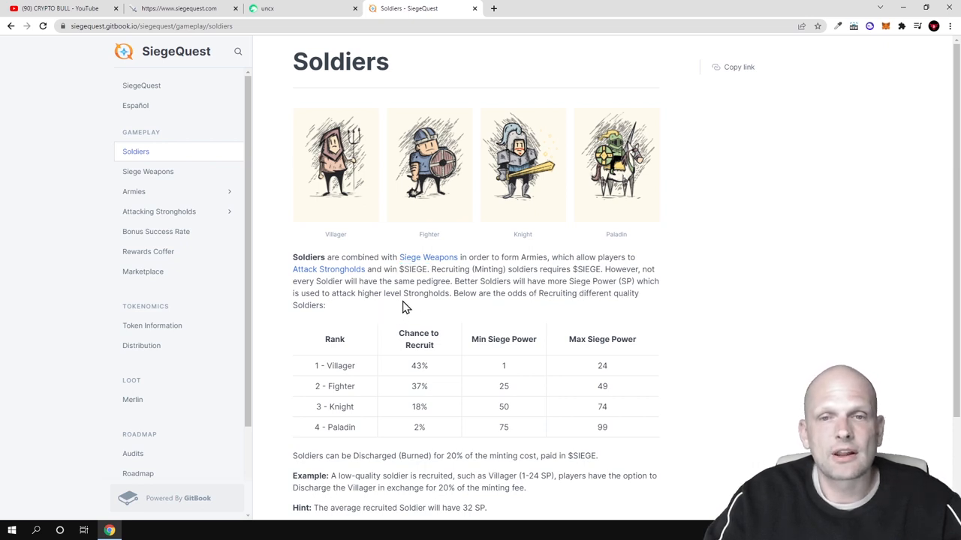
mouse_move(546, 308)
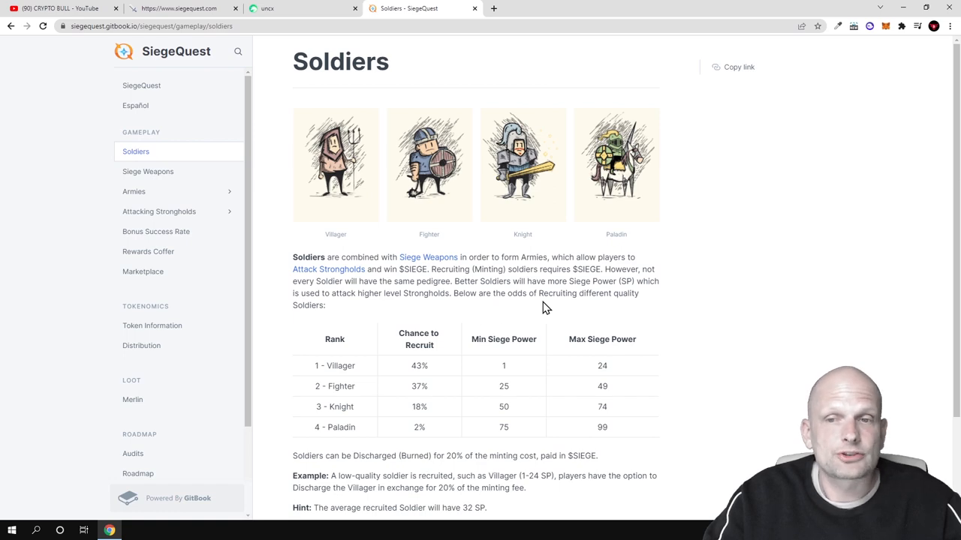
scroll("down", 3)
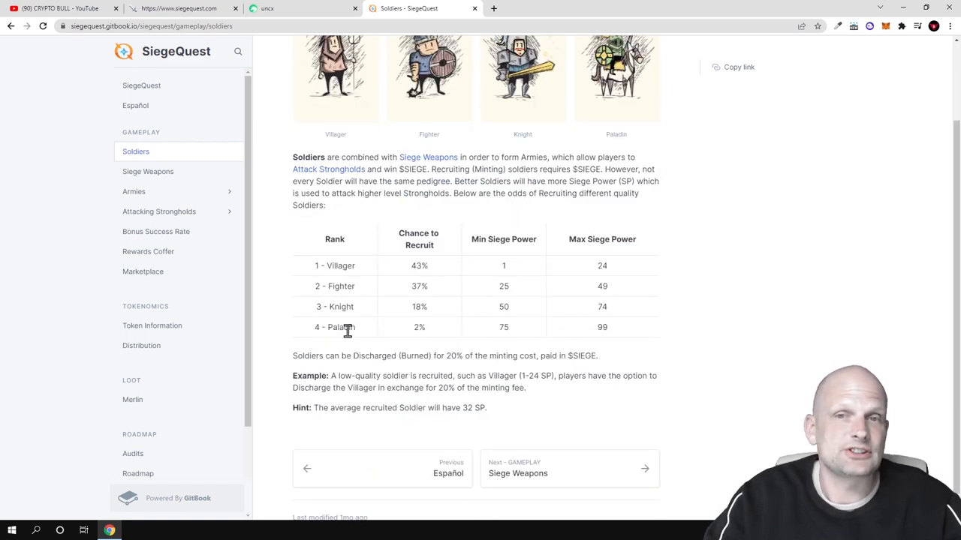
scroll("down", 3)
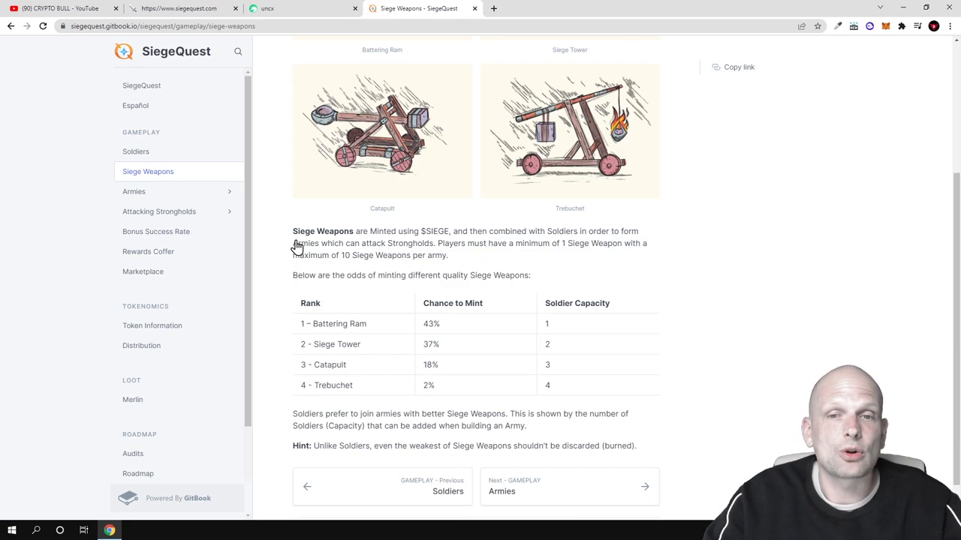
mouse_move(453, 272)
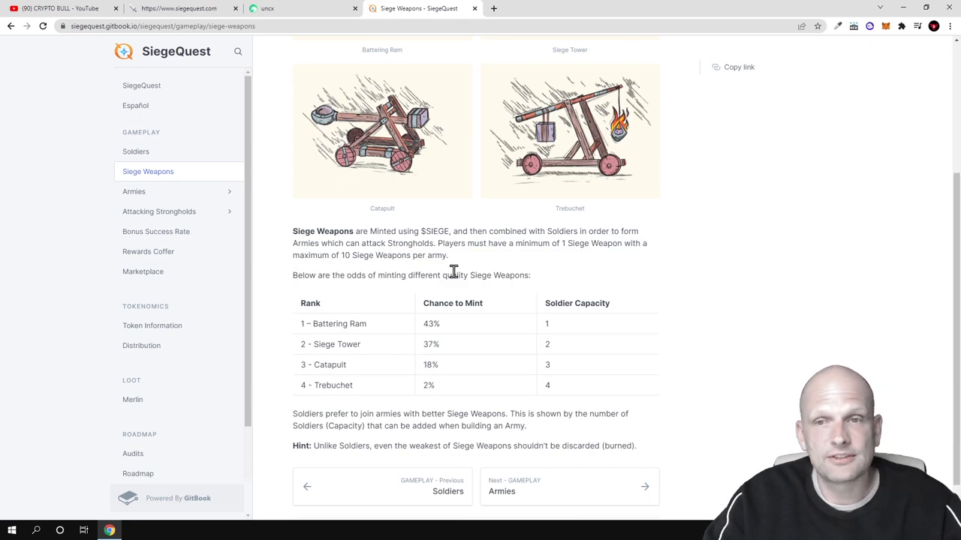
mouse_move(253, 204)
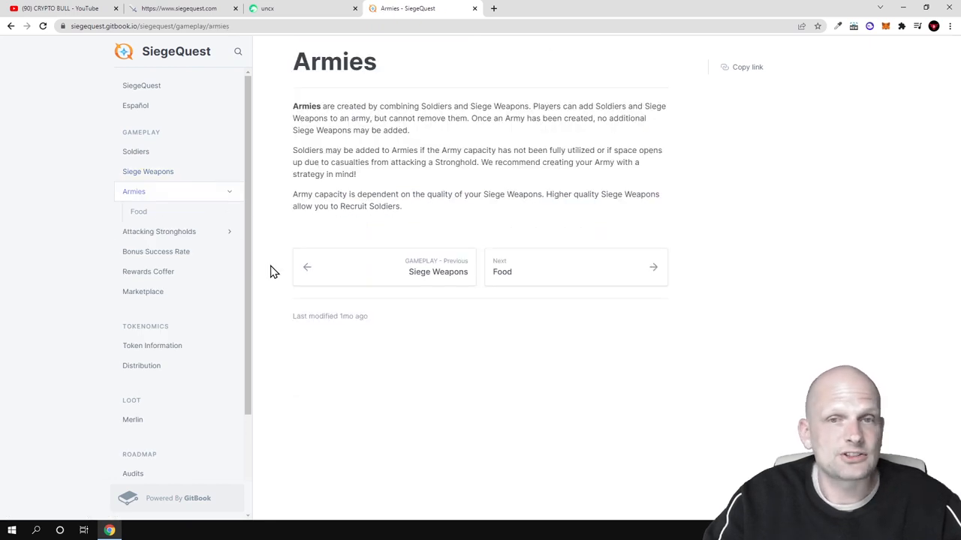
mouse_move(327, 174)
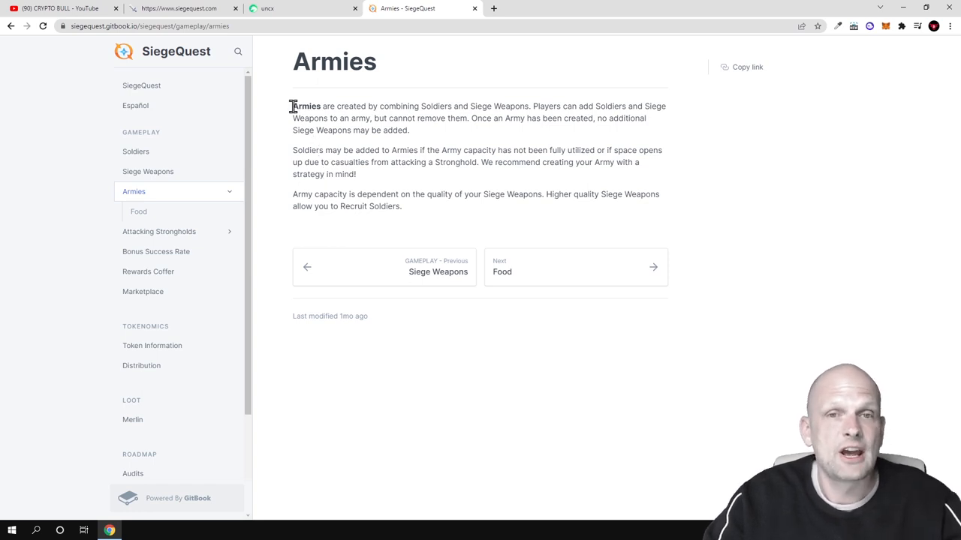
Step: Highlight the word 'Armies' in the Armies page's opening sentence
double_click(306, 106)
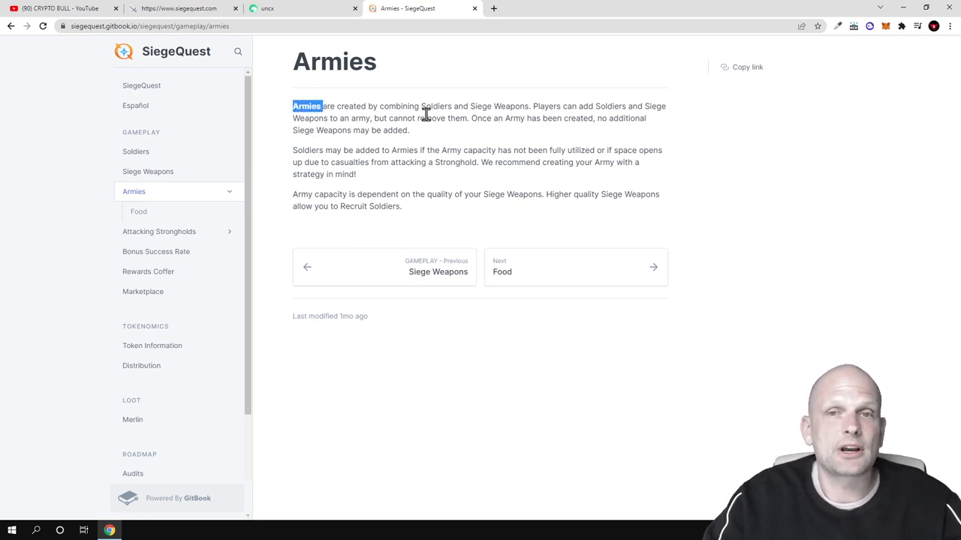
mouse_move(548, 117)
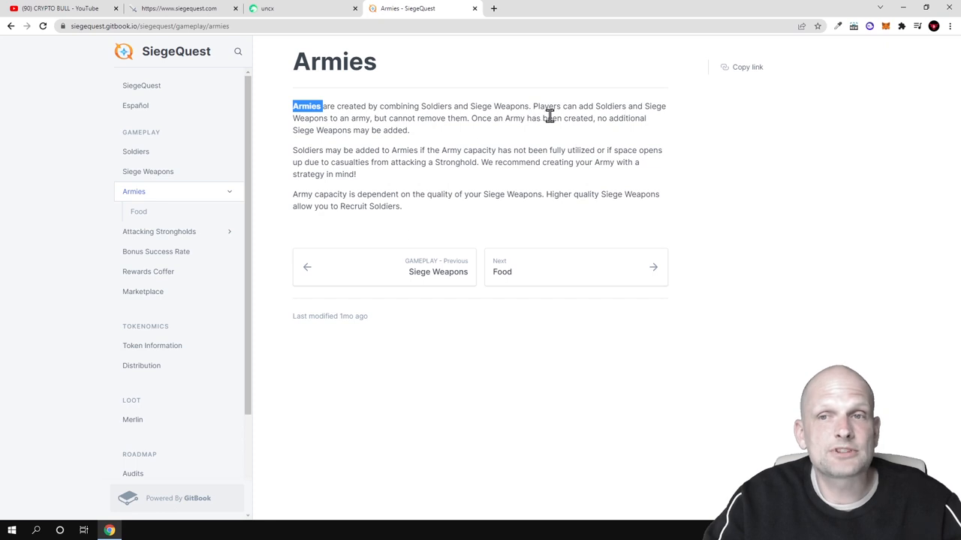
mouse_move(651, 122)
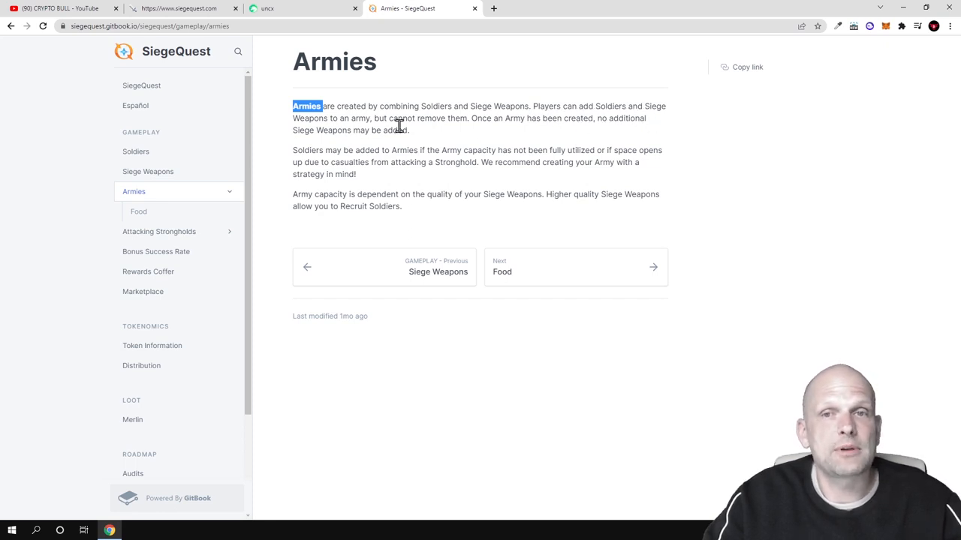
mouse_move(538, 129)
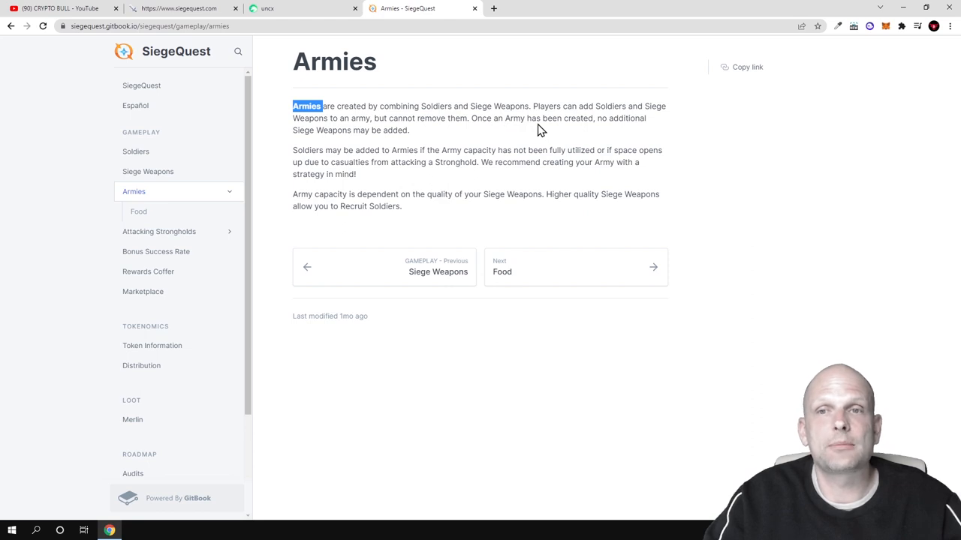
mouse_move(367, 153)
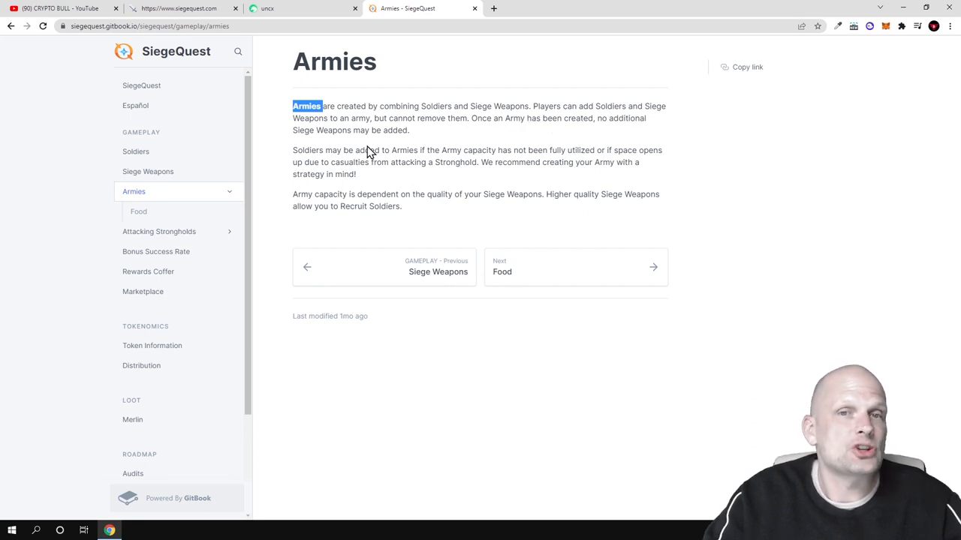
mouse_move(388, 145)
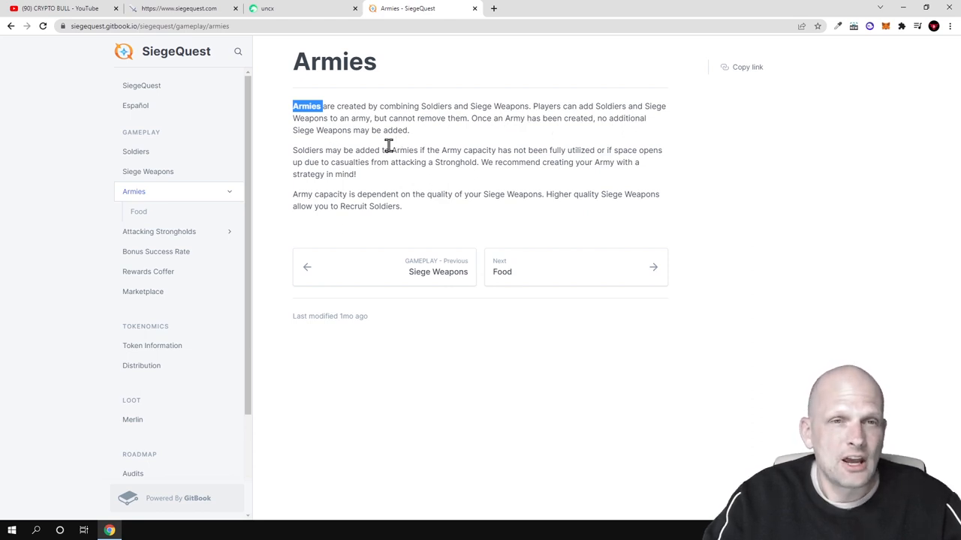
mouse_move(379, 152)
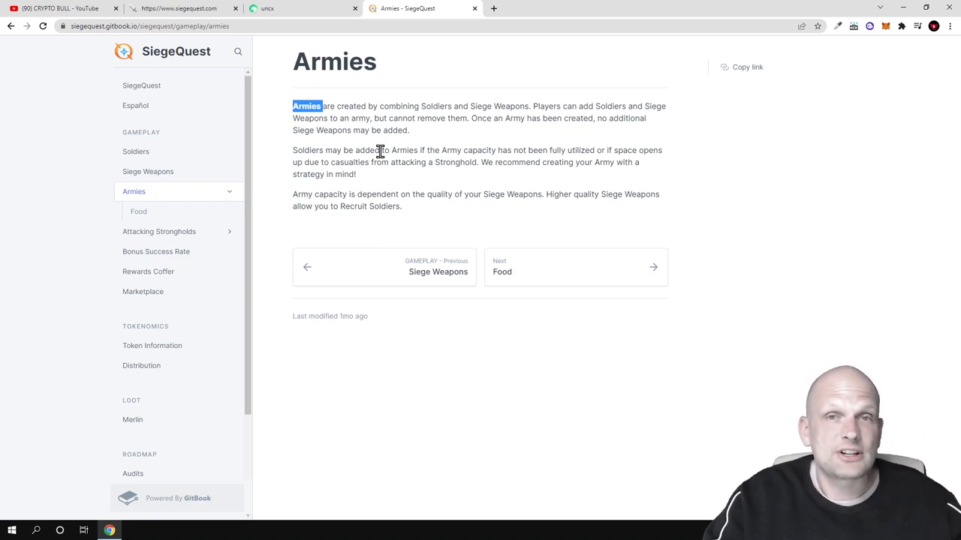
Step: Reopen Token Information showing the 50,000,000 $SIEGE supply, contract address and vesting note
left_click(152, 346)
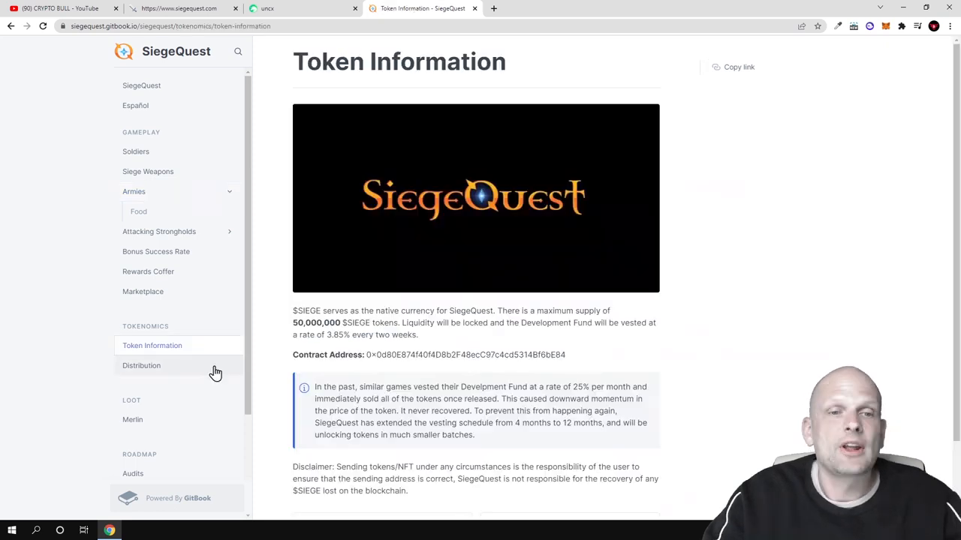
mouse_move(294, 326)
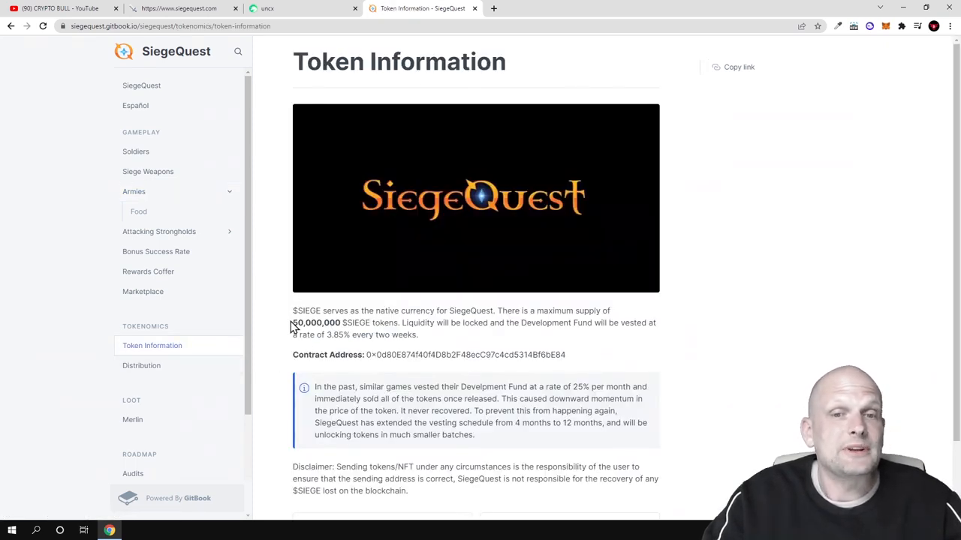
mouse_move(356, 326)
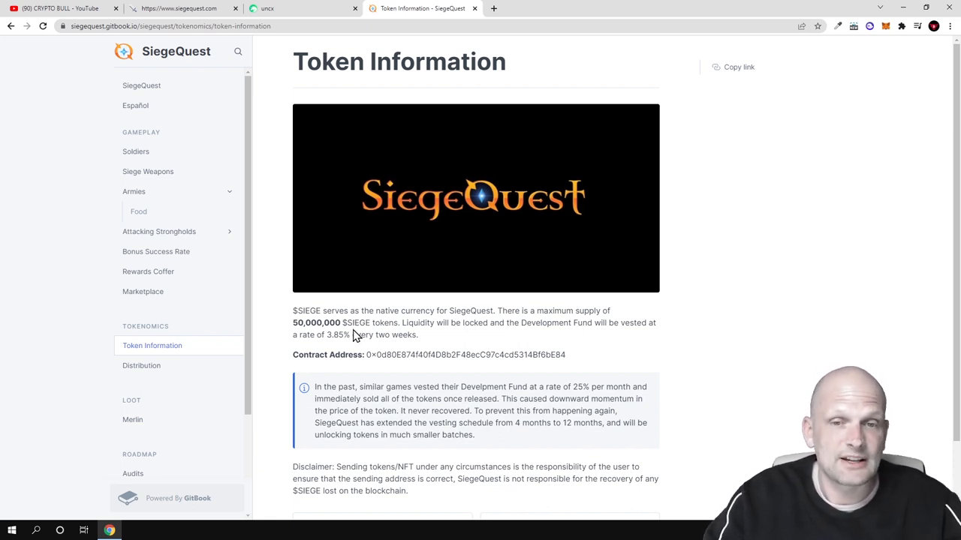
mouse_move(223, 312)
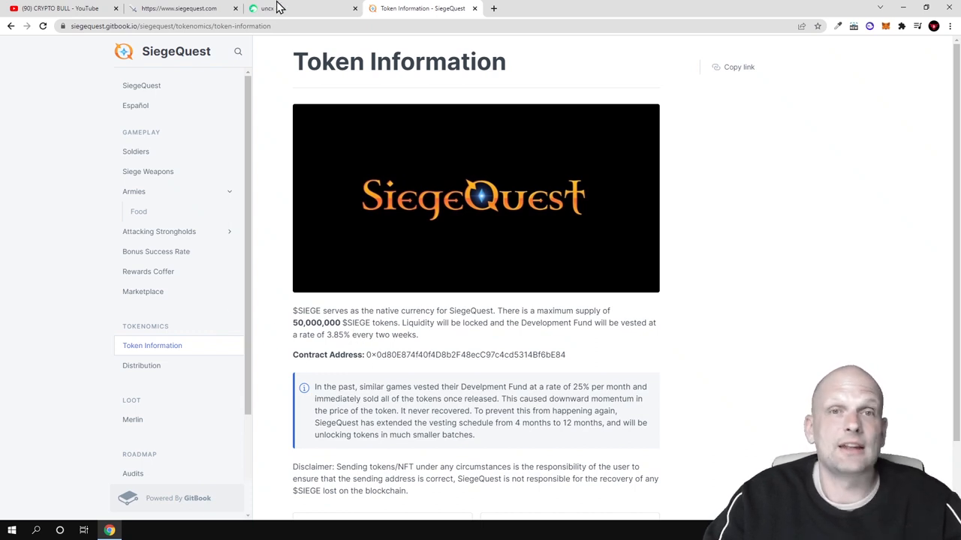
mouse_move(270, 8)
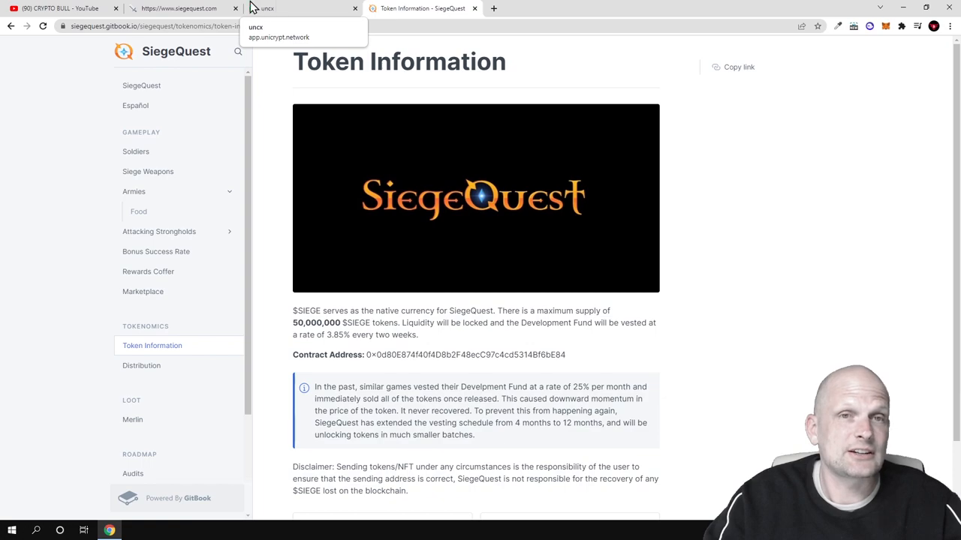
left_click(180, 8)
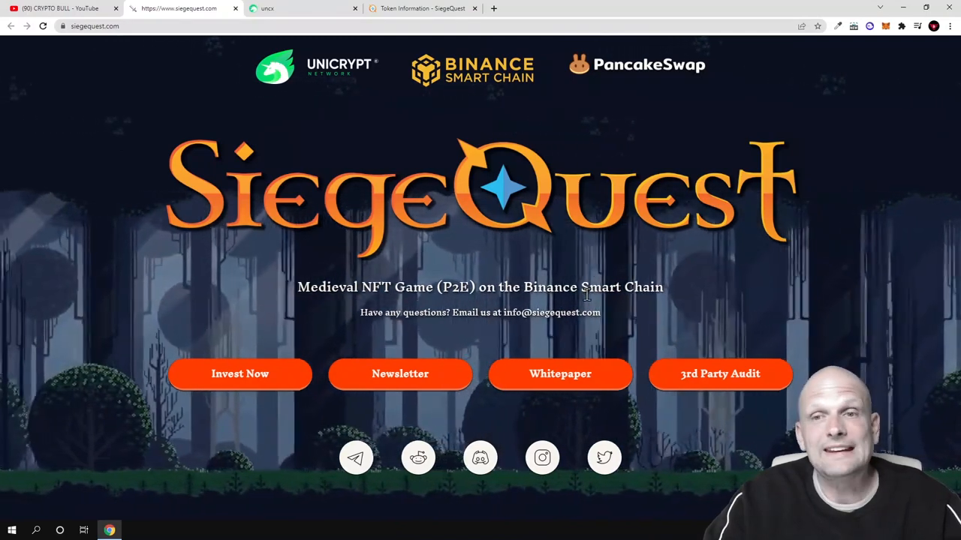
mouse_move(422, 8)
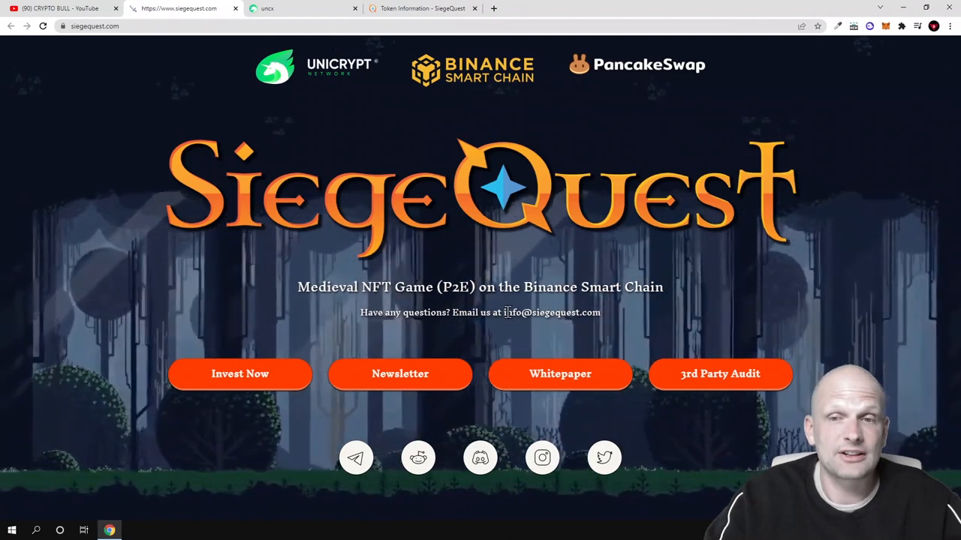
double_click(551, 312)
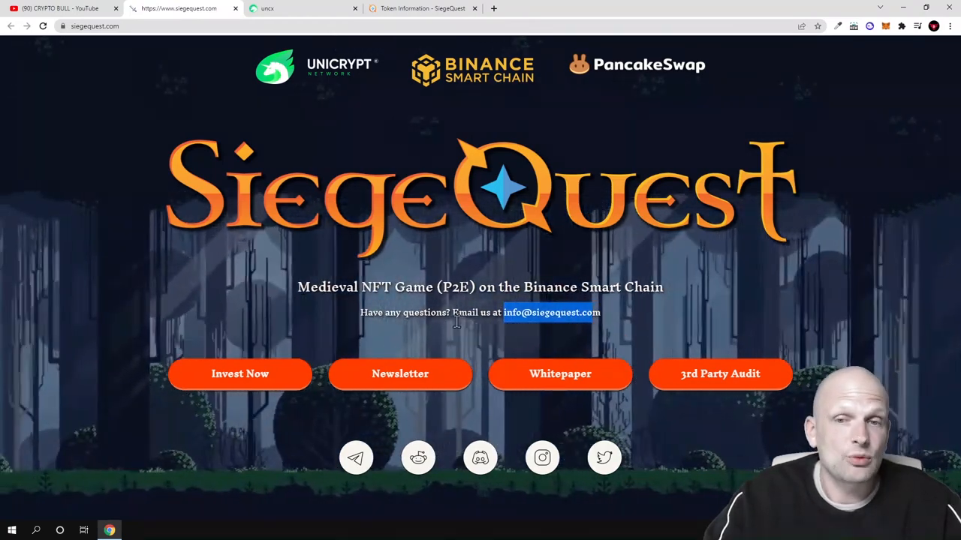